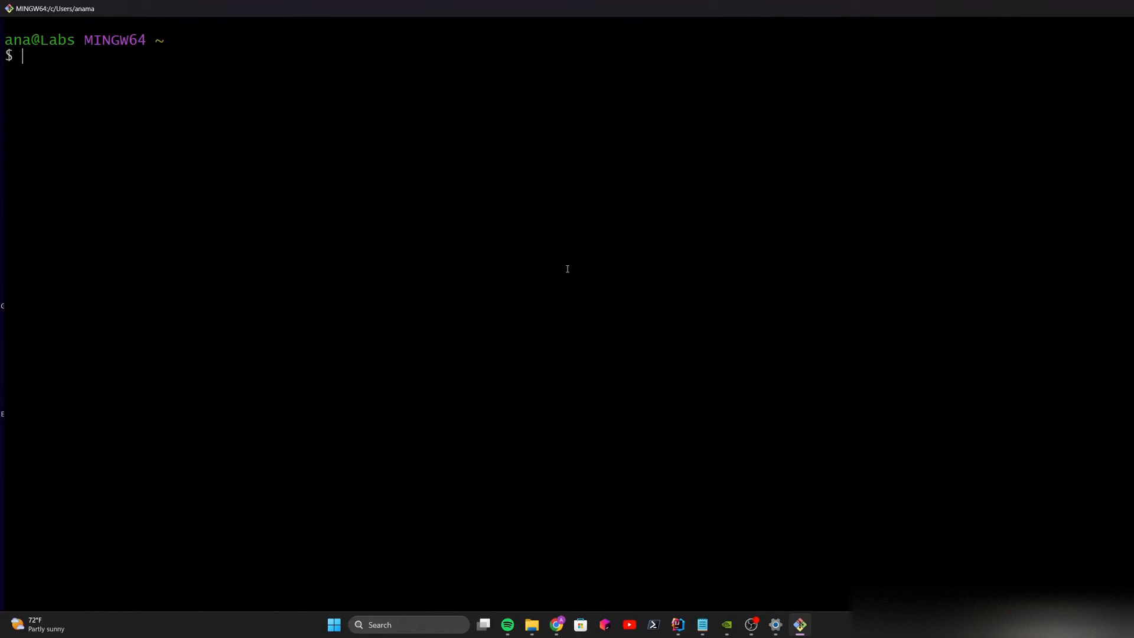
Step: Install the Appium beta globally with npm i -g appium@beta
type("npm")
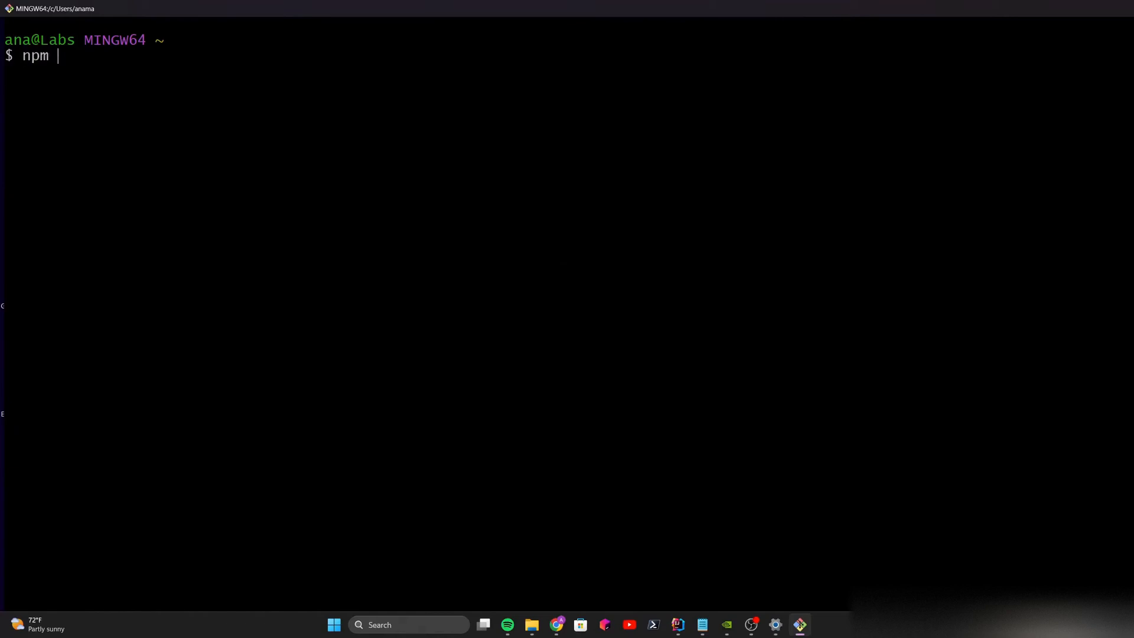
type("i -g")
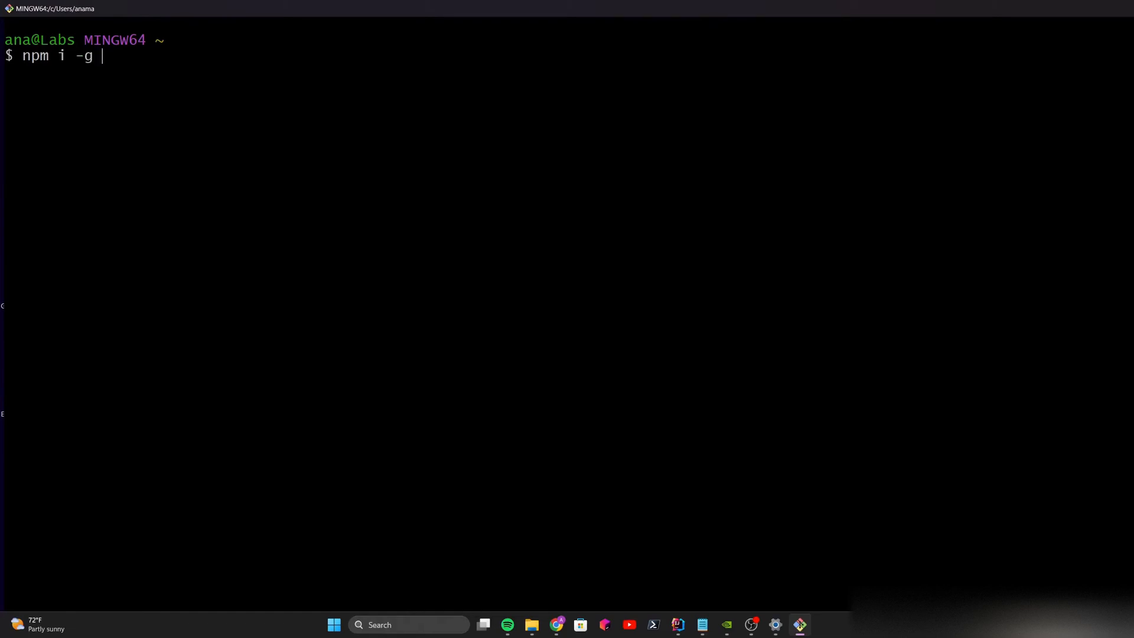
type("appium@")
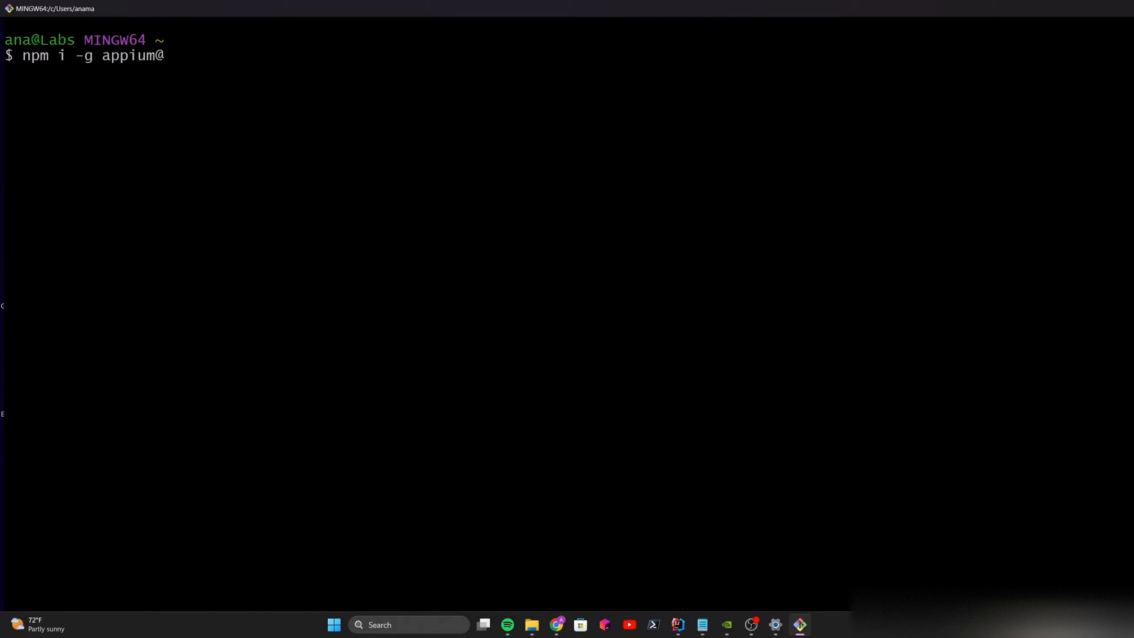
type("beta")
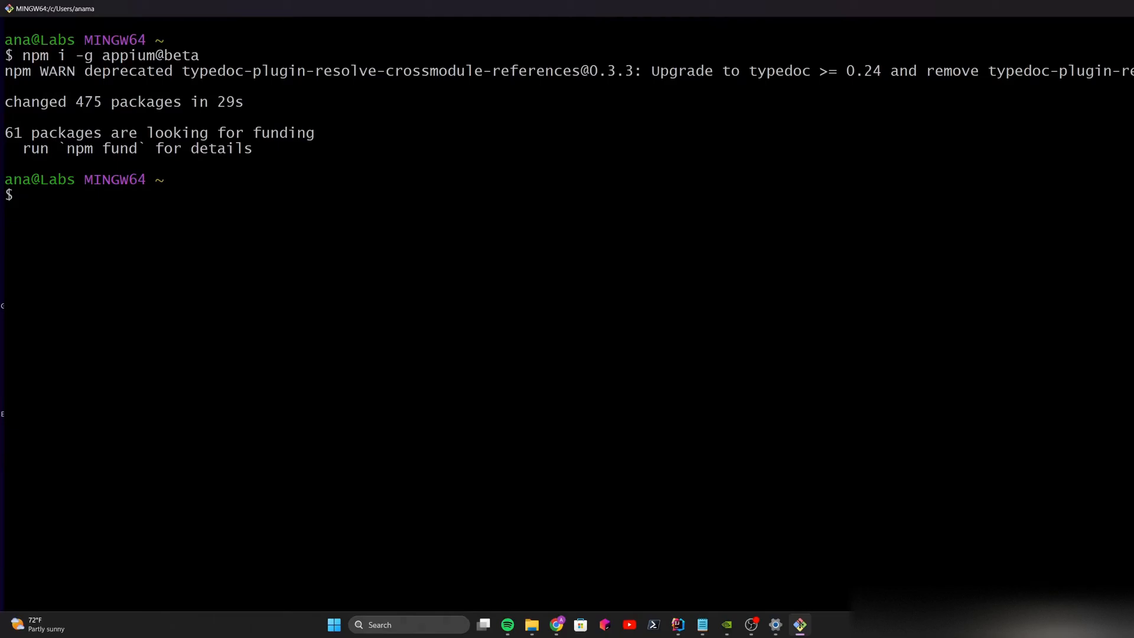
type("npm")
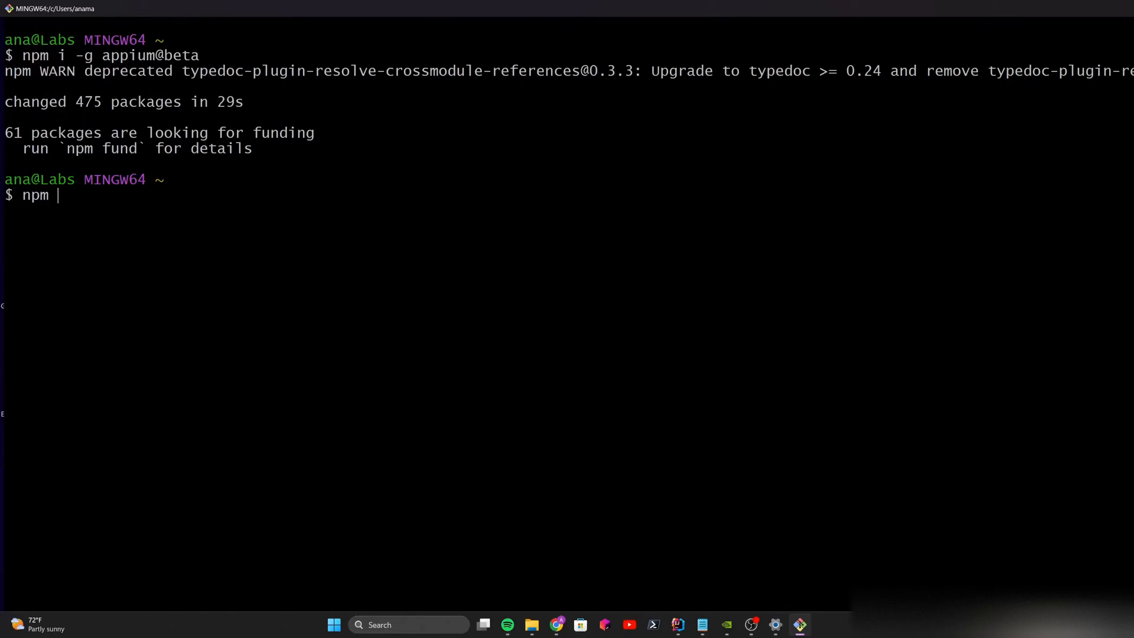
type("i -g")
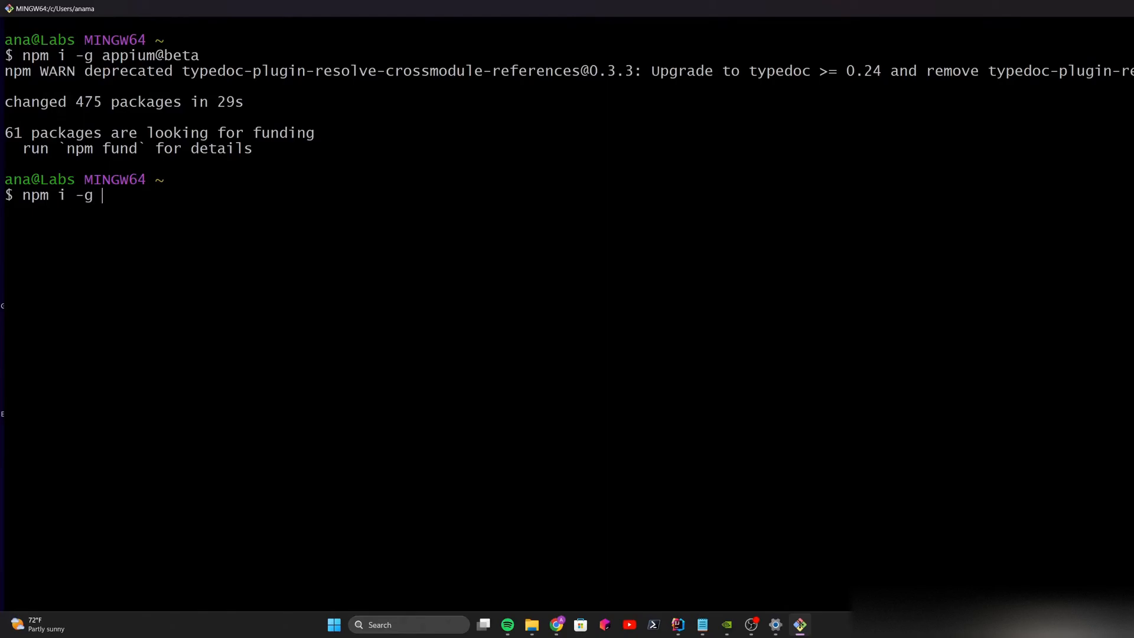
type("@appium")
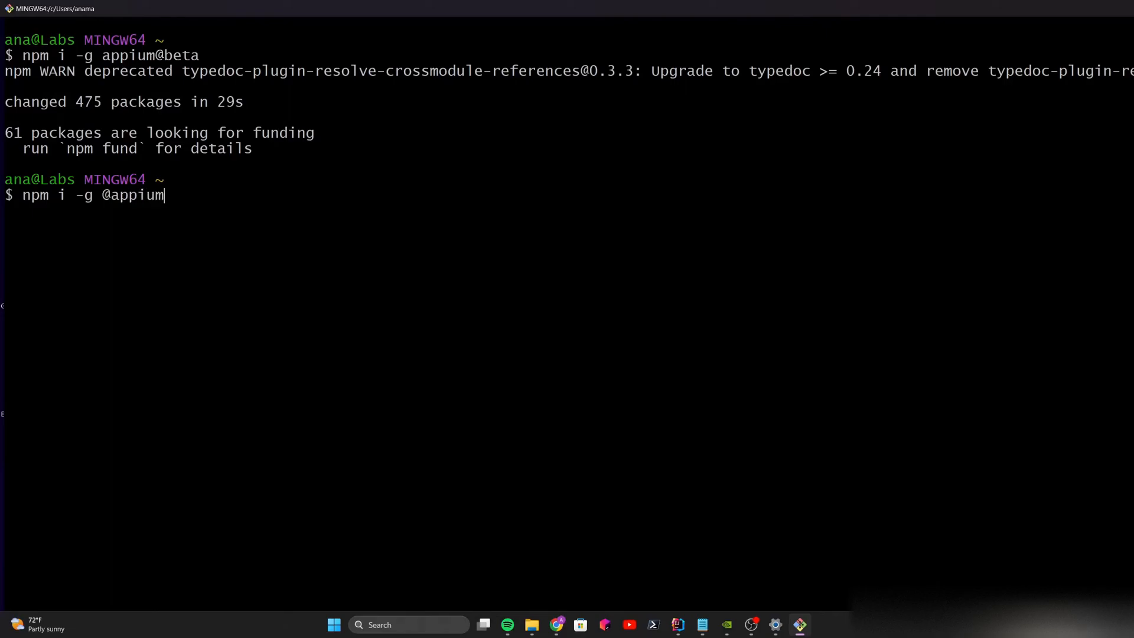
type("/doctor")
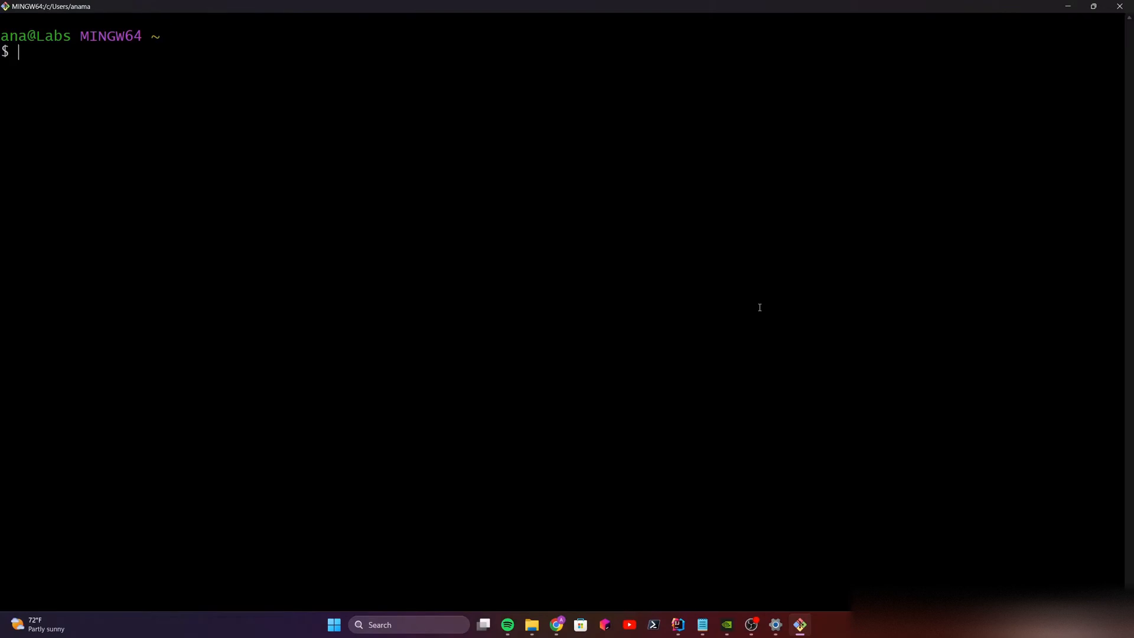
Step: Run appium-doctor --android and highlight the 'android could NOT be found' warning
type("appi")
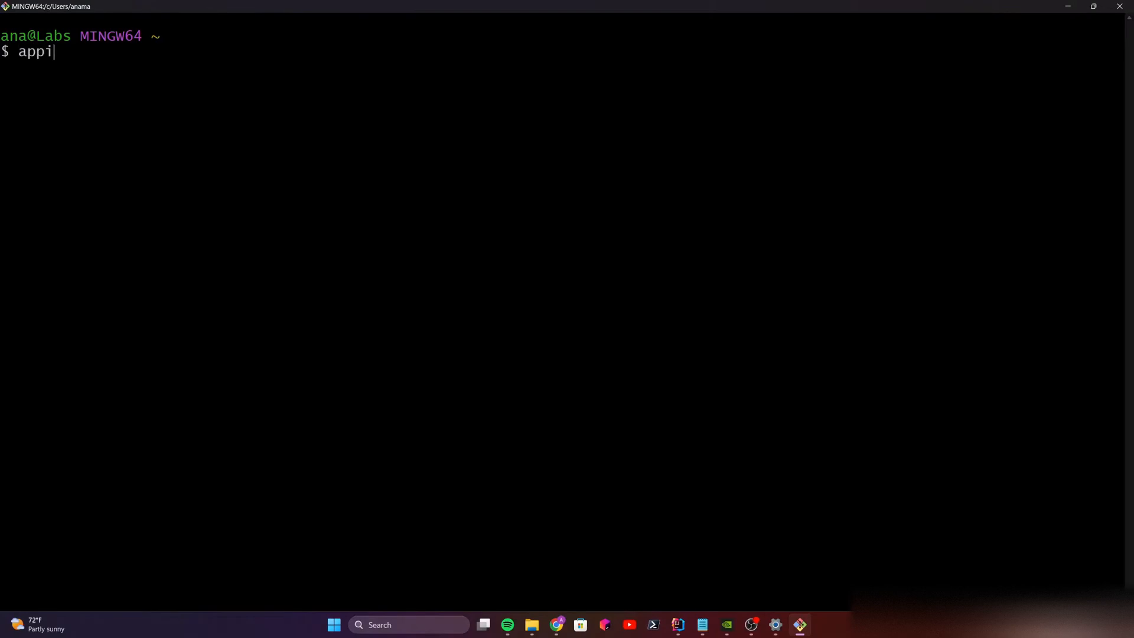
type("um-doctor")
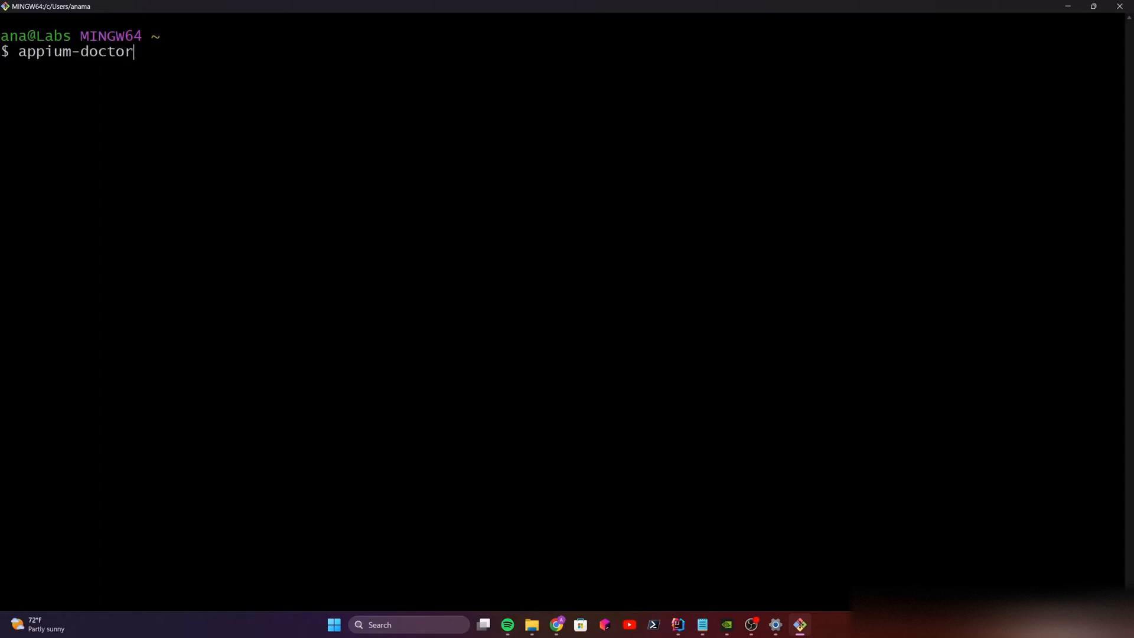
type("--android")
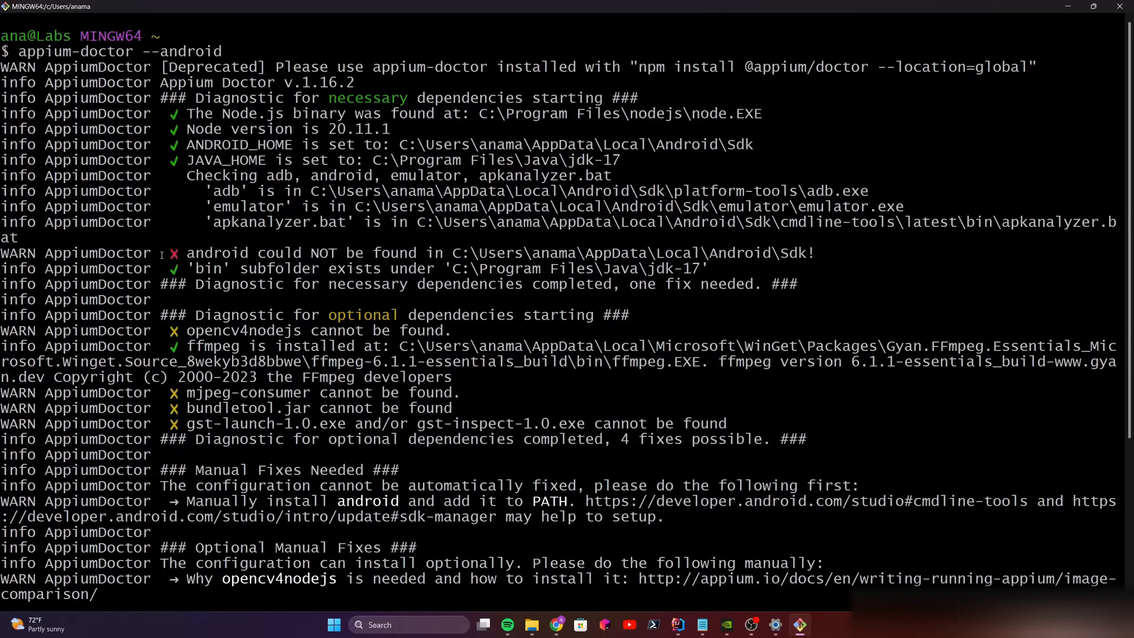
left_click_drag(168, 252, 373, 252)
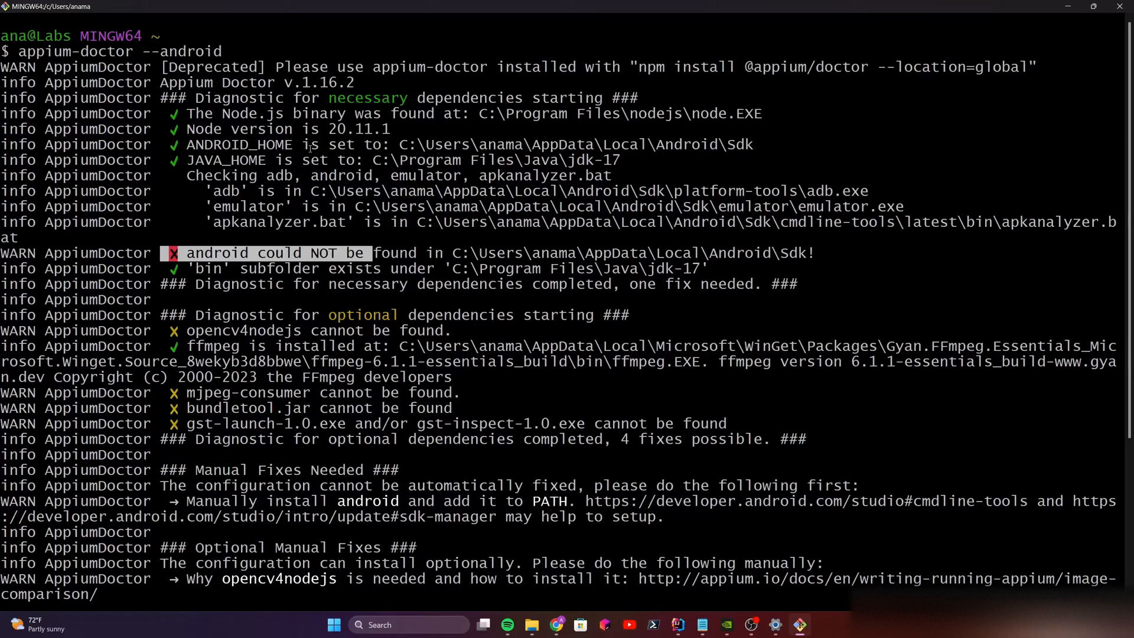
mouse_move(309, 149)
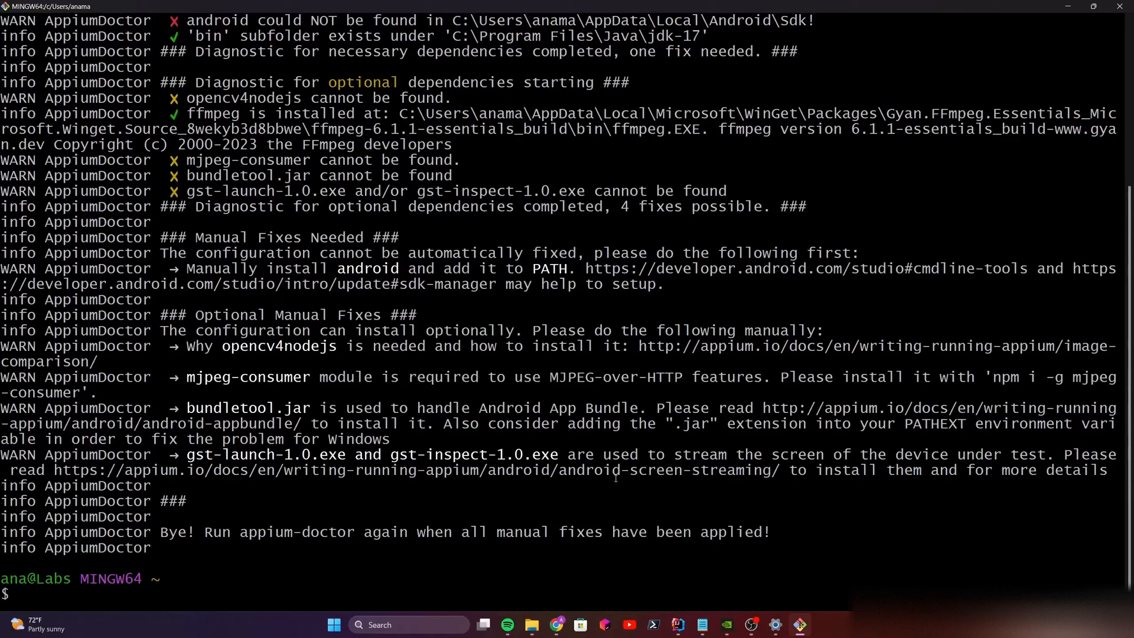
mouse_move(606, 497)
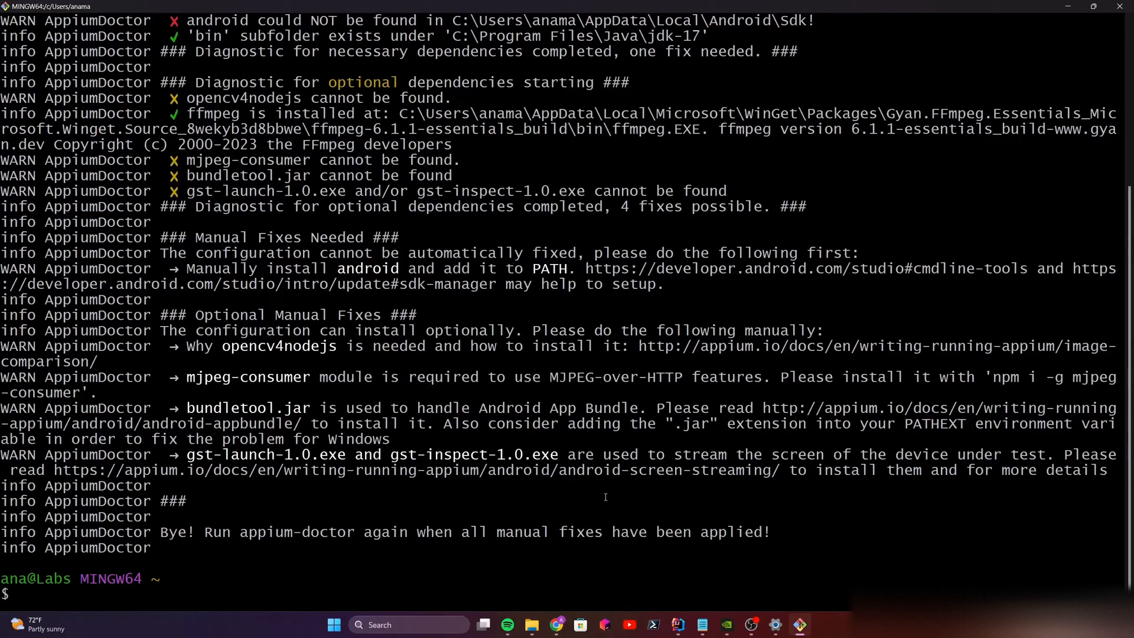
Step: Install the latest UiAutomator2 driver (3.1.0) with appium driver install uiautomator2@latest
type("appium")
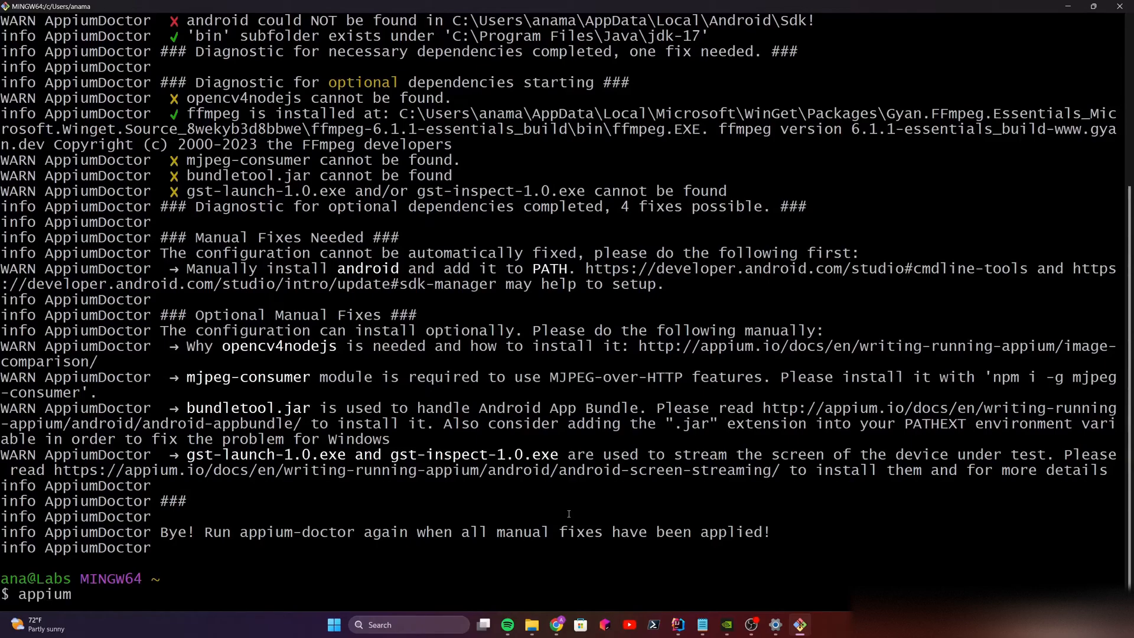
type("driver")
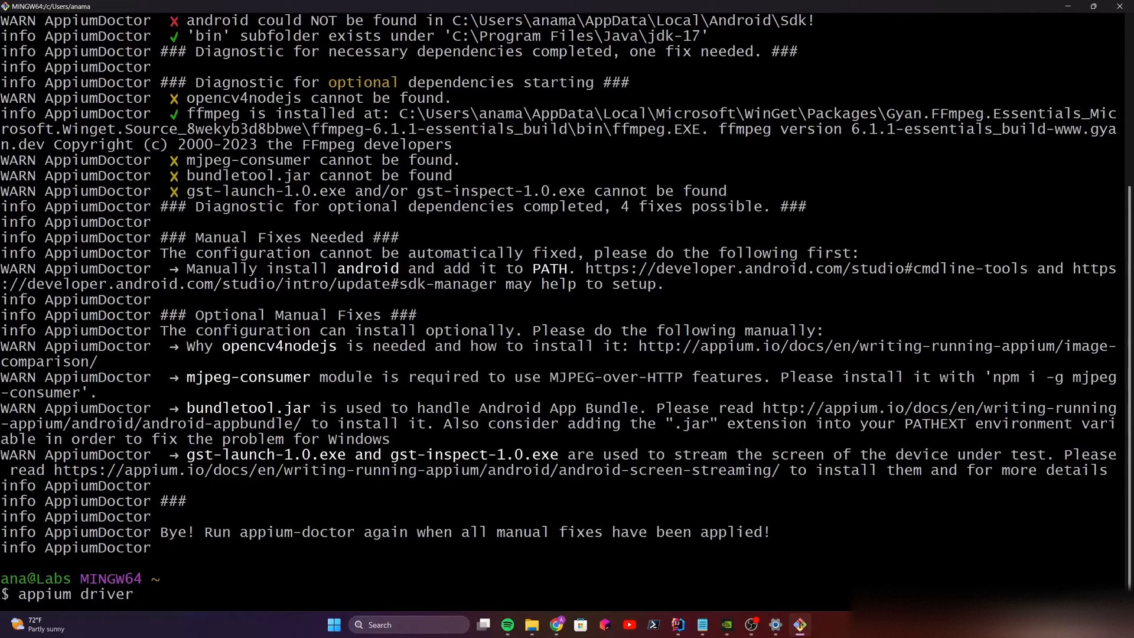
type("install")
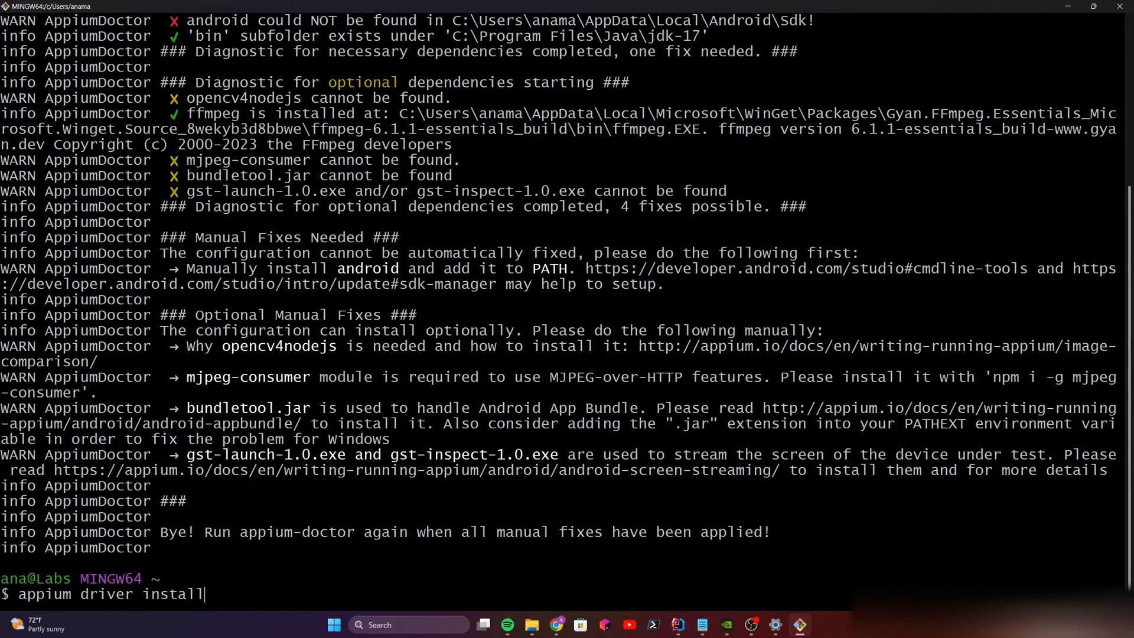
type("ui")
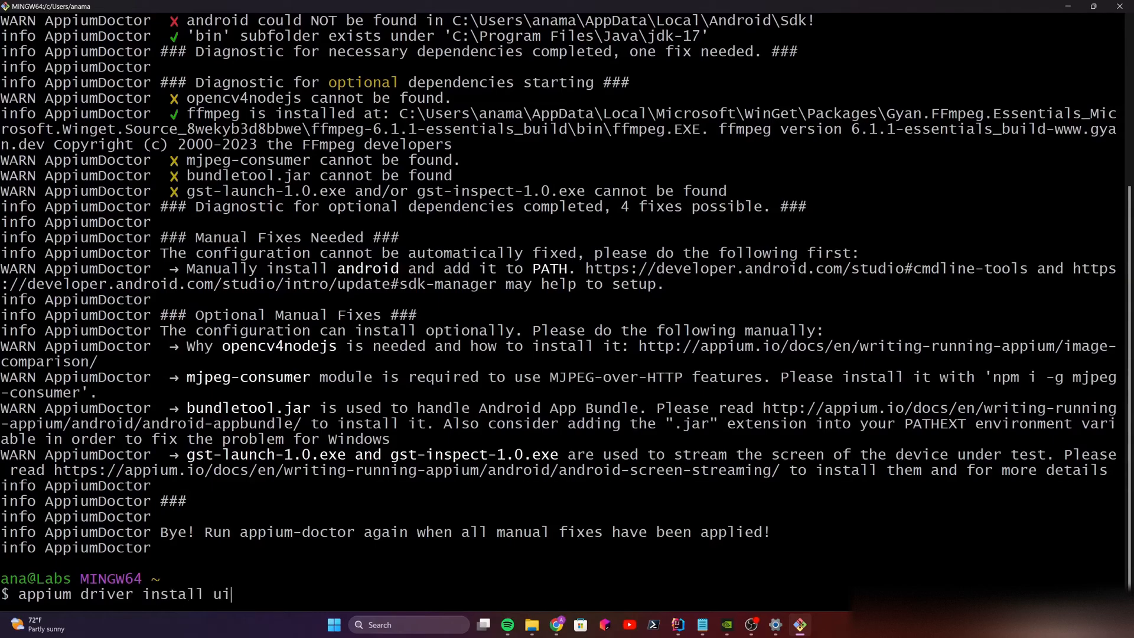
type("auto")
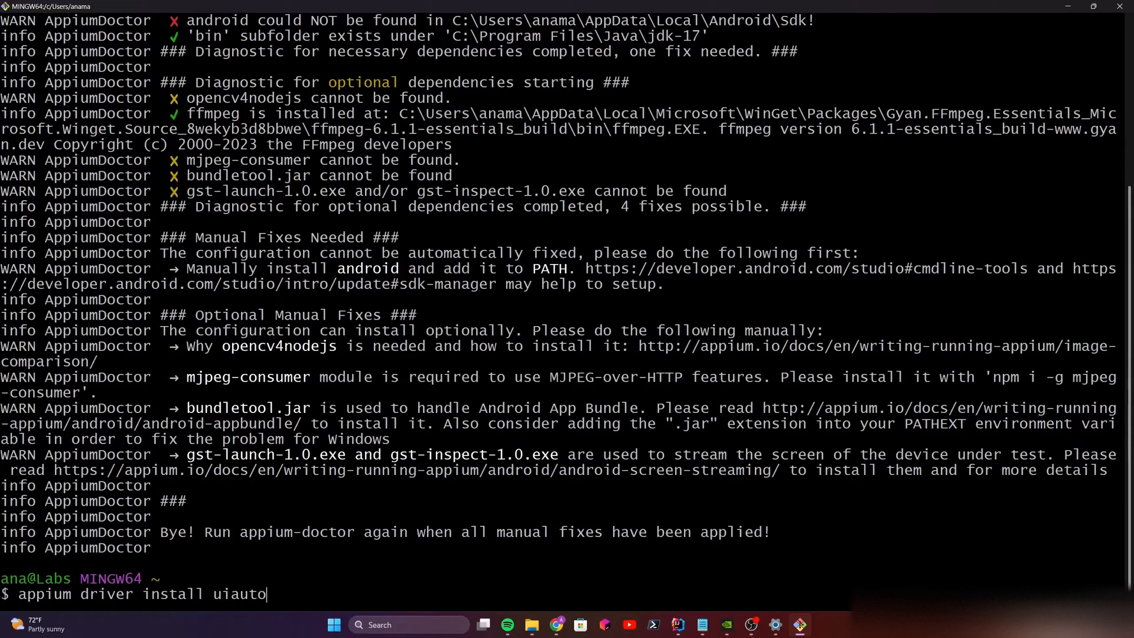
type("mator")
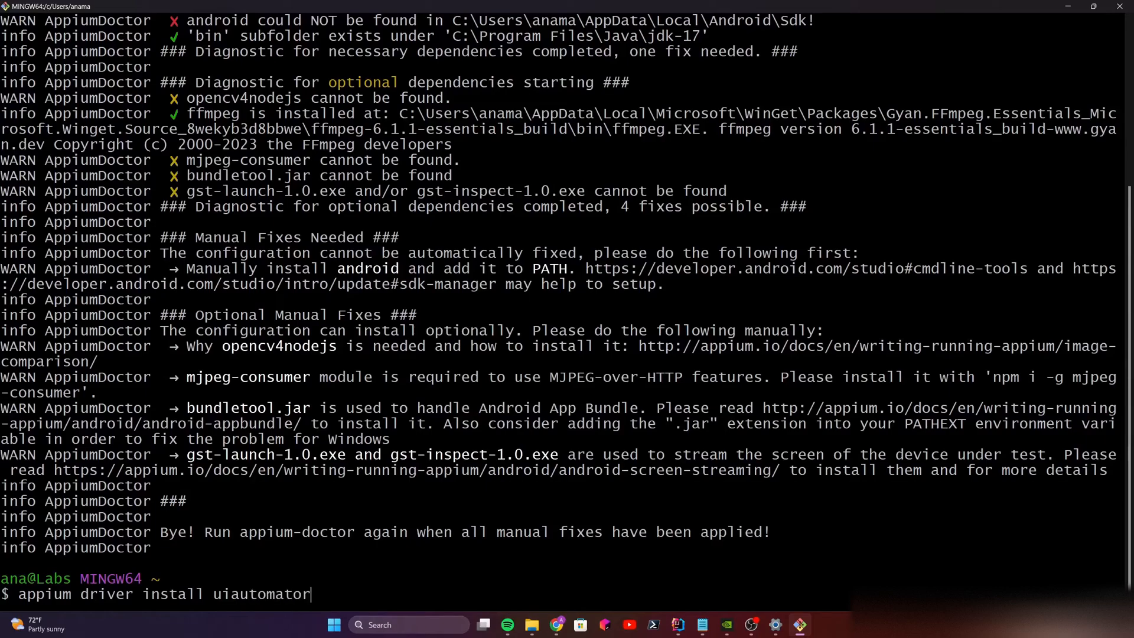
type("2")
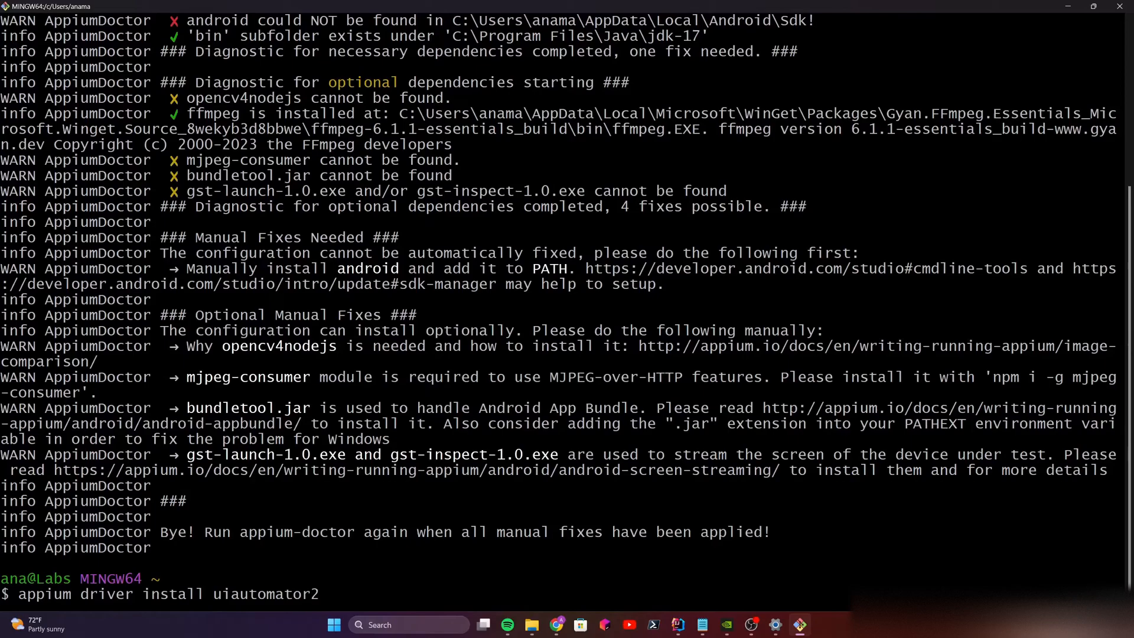
type("@latest")
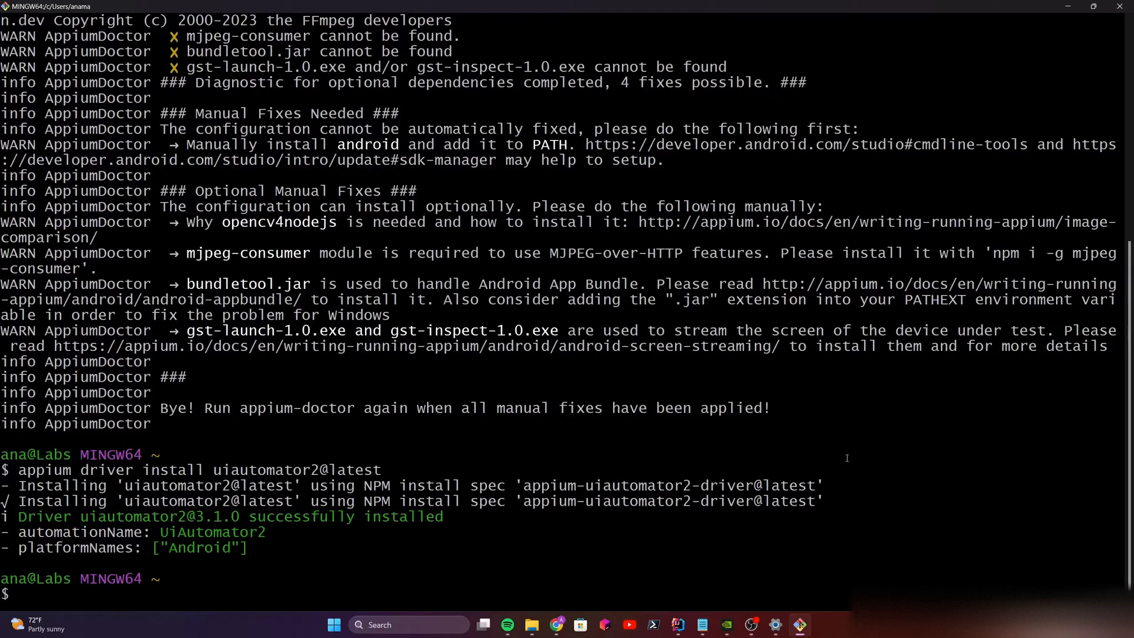
Step: Start the Appium 2.0.1 server on port 4723 by running appium
type("app")
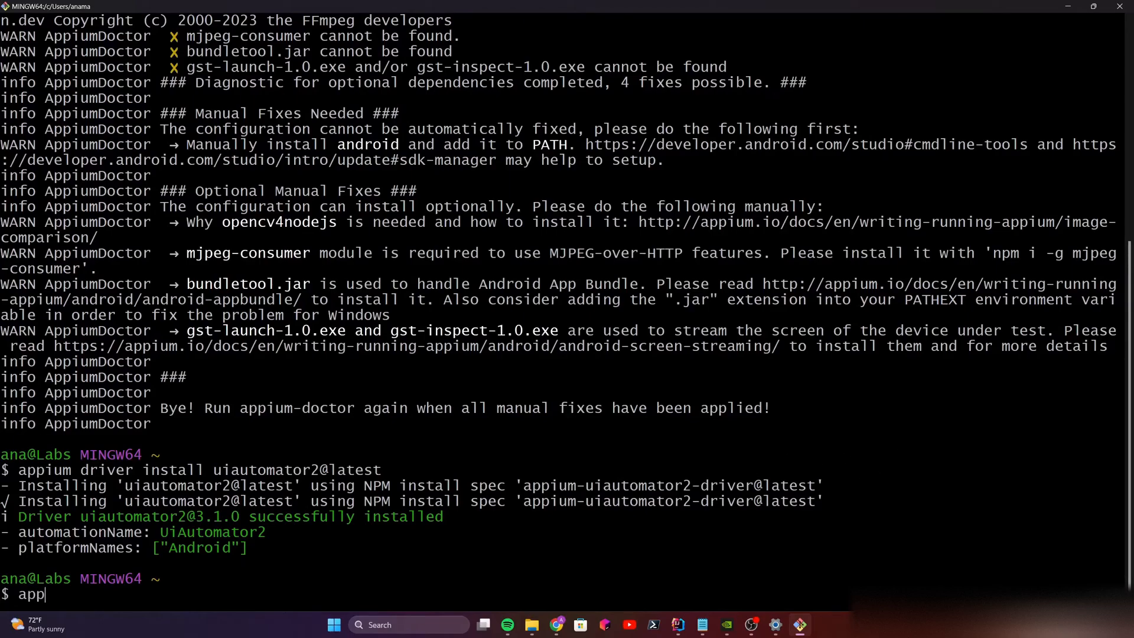
type("ium")
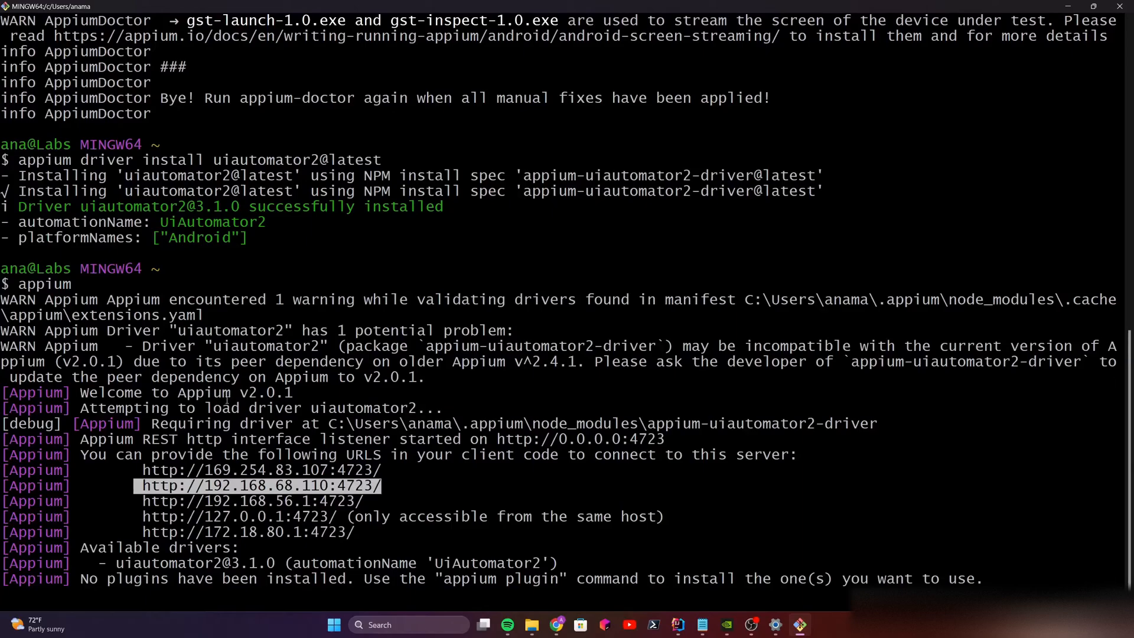
mouse_move(347, 323)
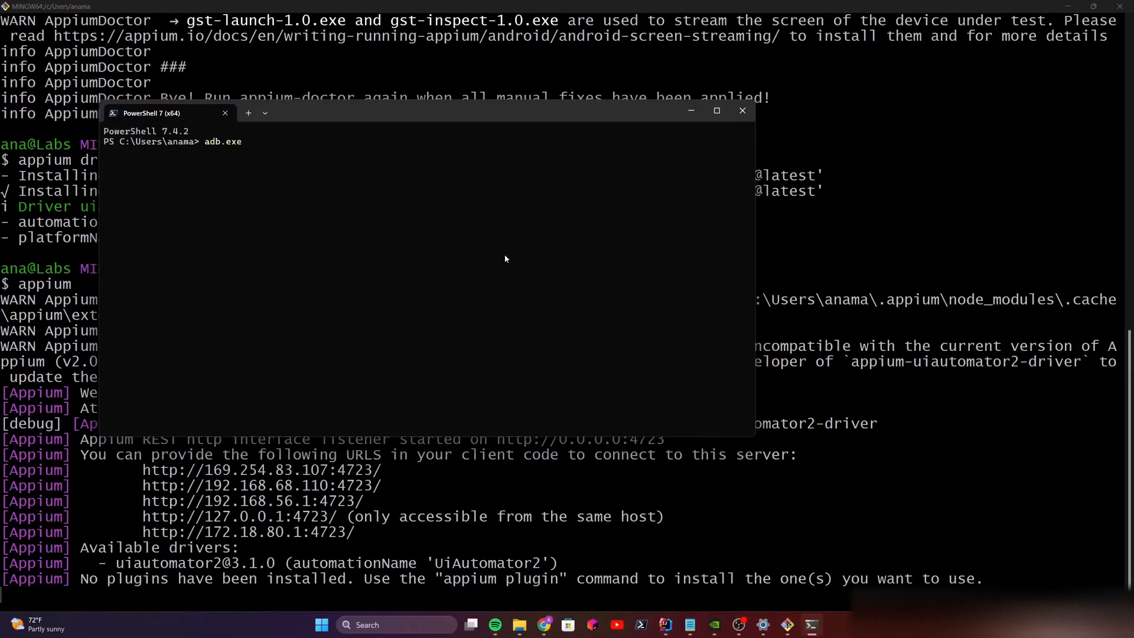
Step: List attached devices with adb devices, showing emulator-5554 among two devices
type("devices")
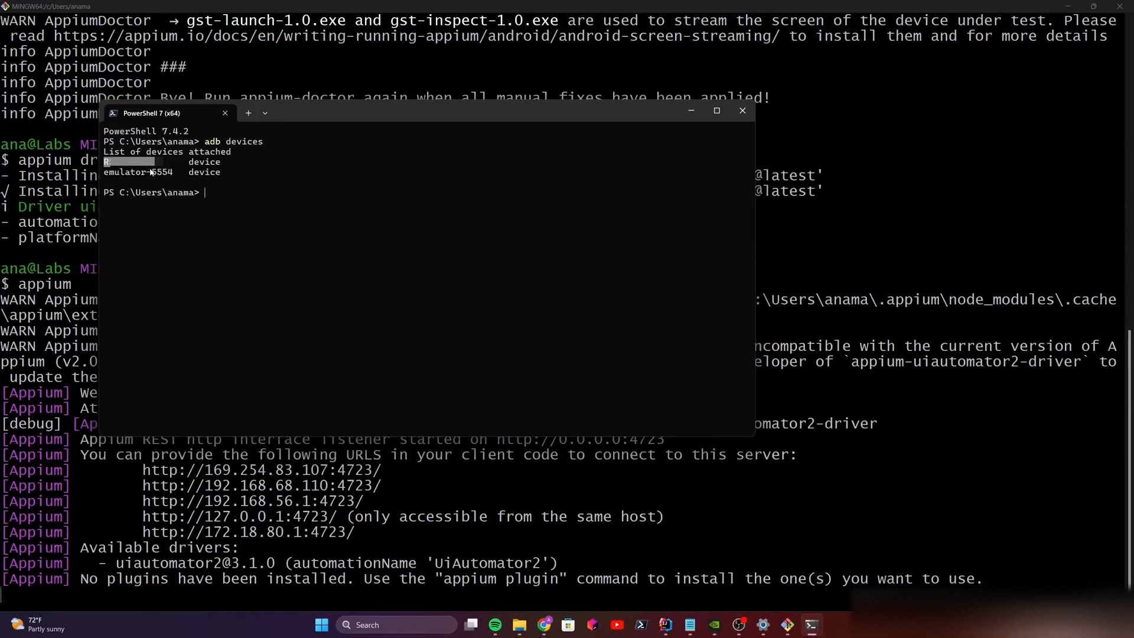
left_click(741, 111)
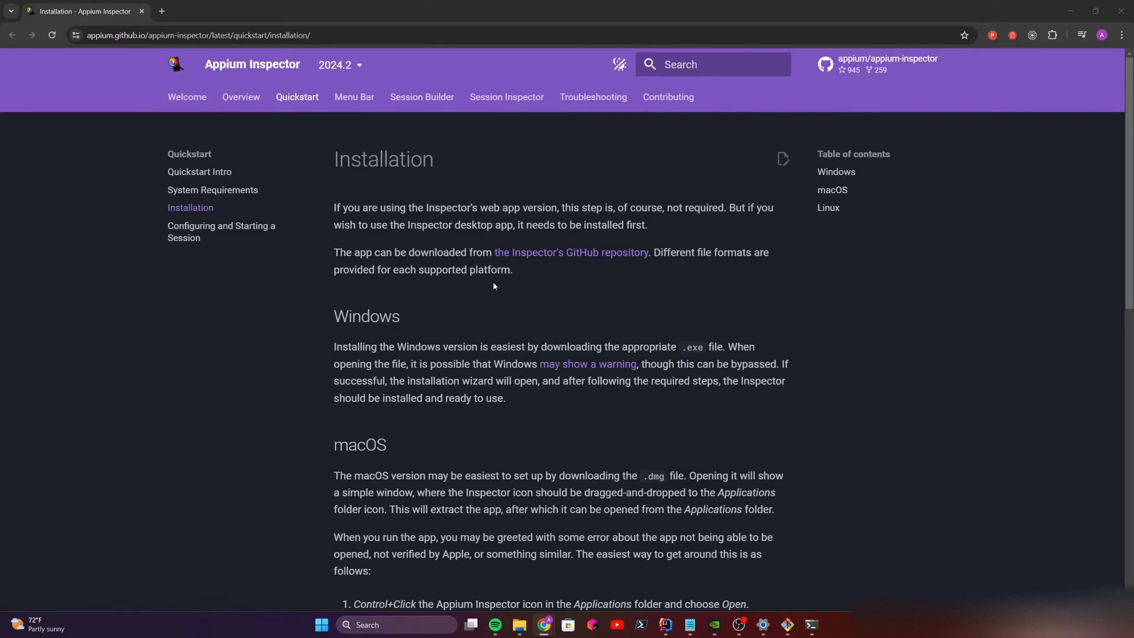
Step: Scroll the Installation docs page down to the Inspector's GitHub repository link
scroll("down", 3)
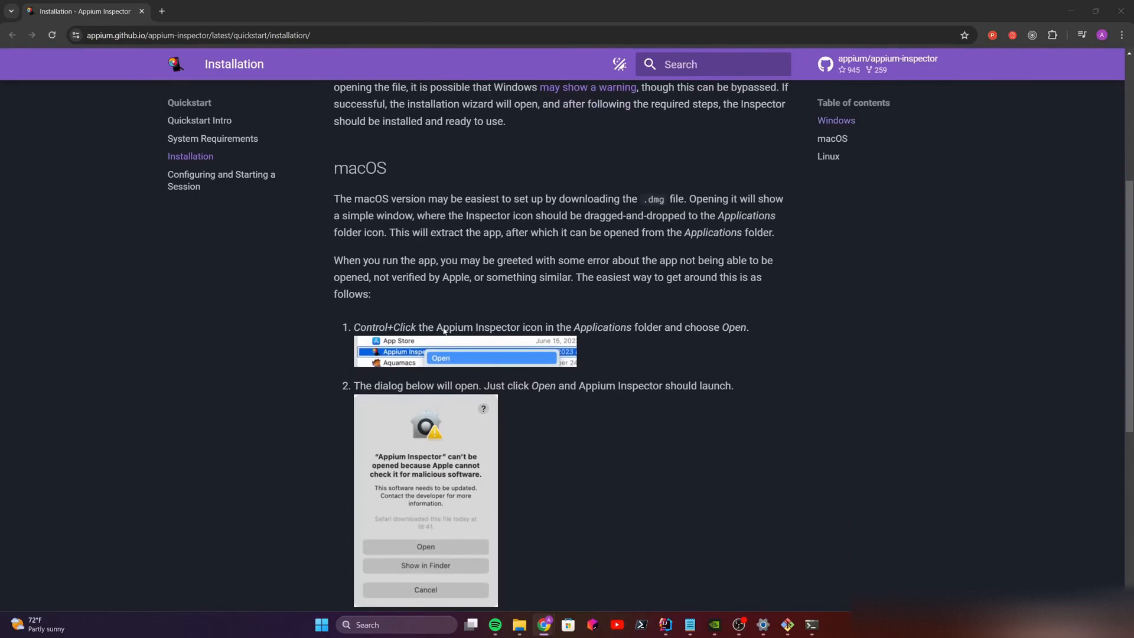
scroll("down", 3)
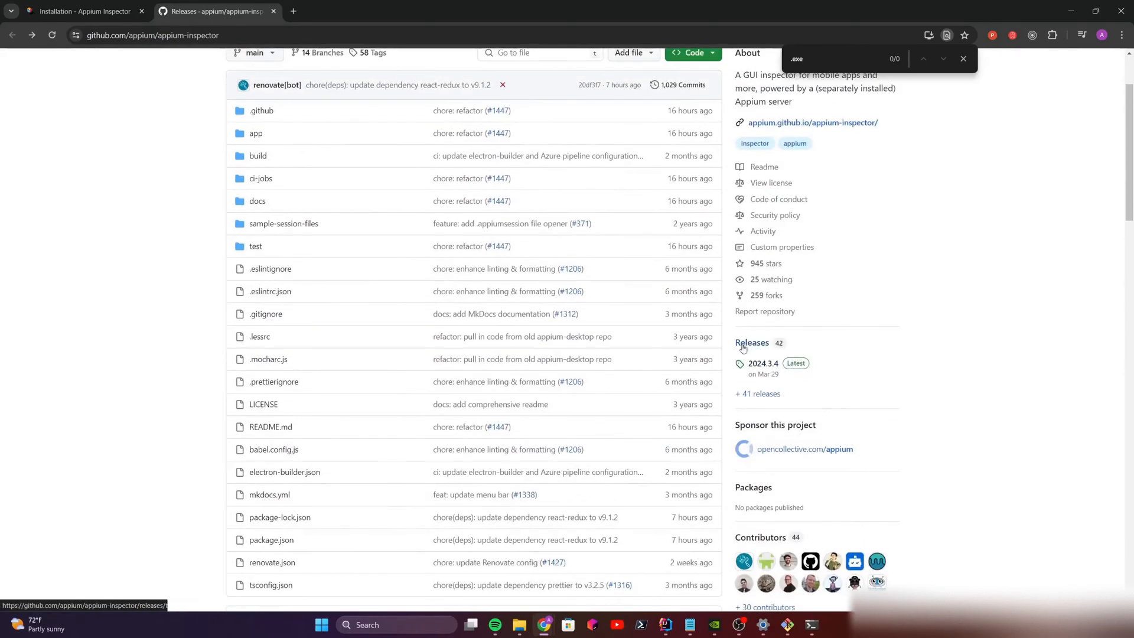
Step: Open the 2024.3.4 release and expand all 26 assets, including Windows .exe installers
left_click(751, 343)
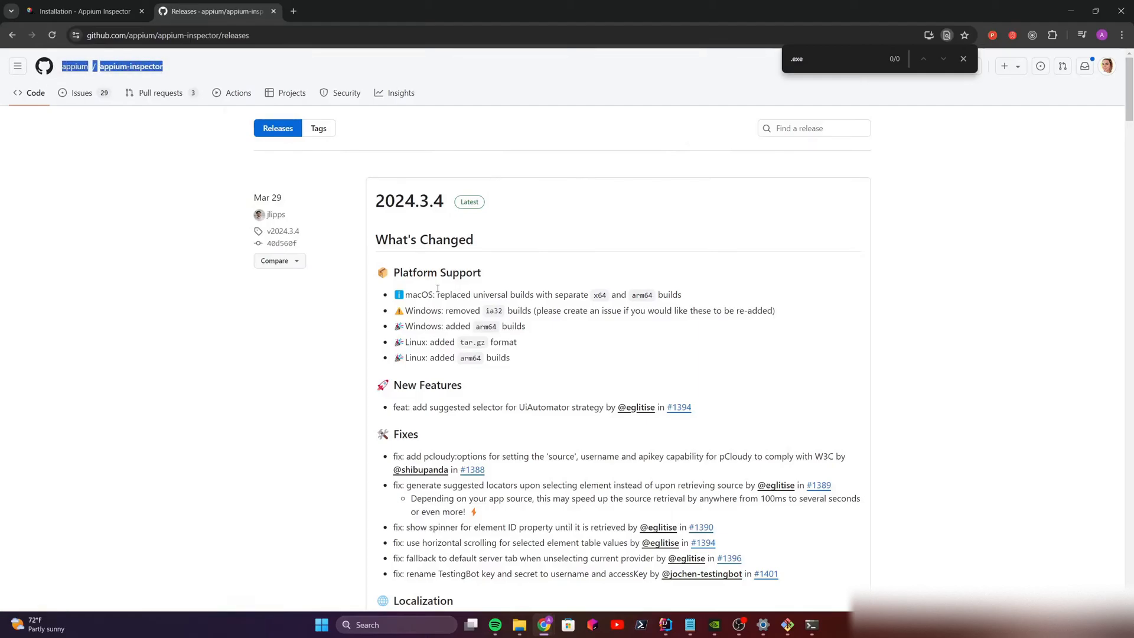
scroll("down", 3)
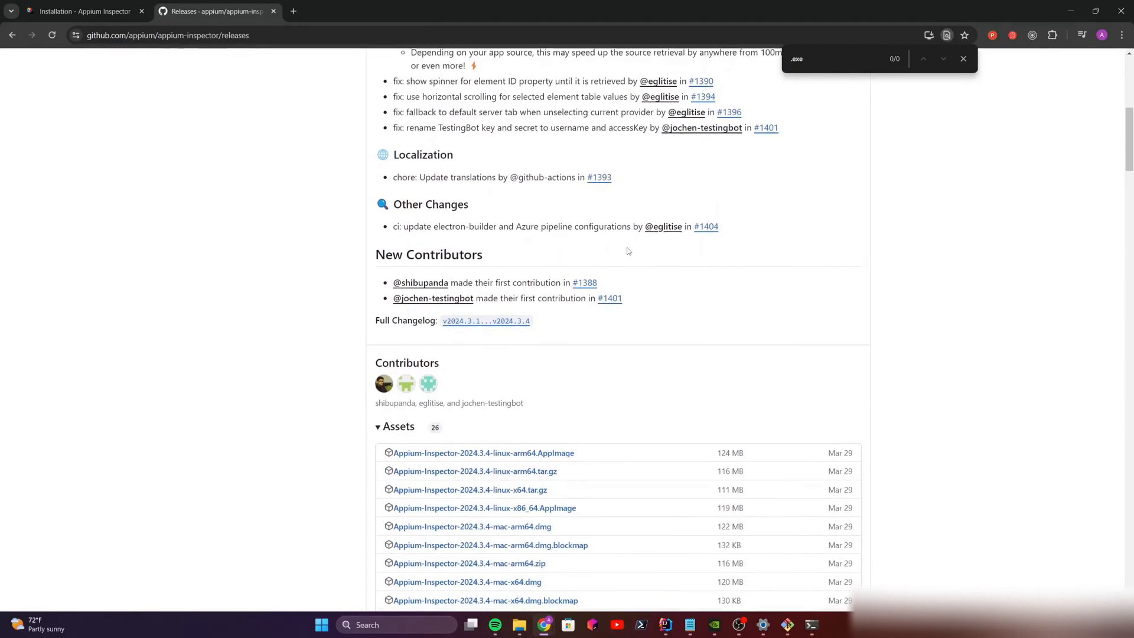
scroll("down", 3)
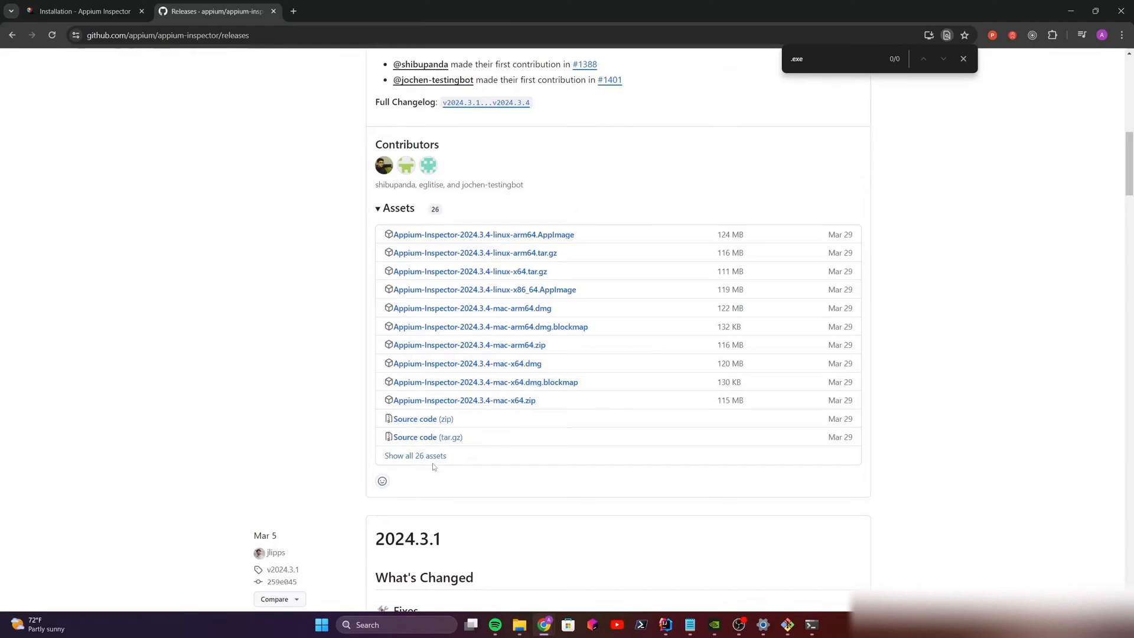
left_click(414, 455)
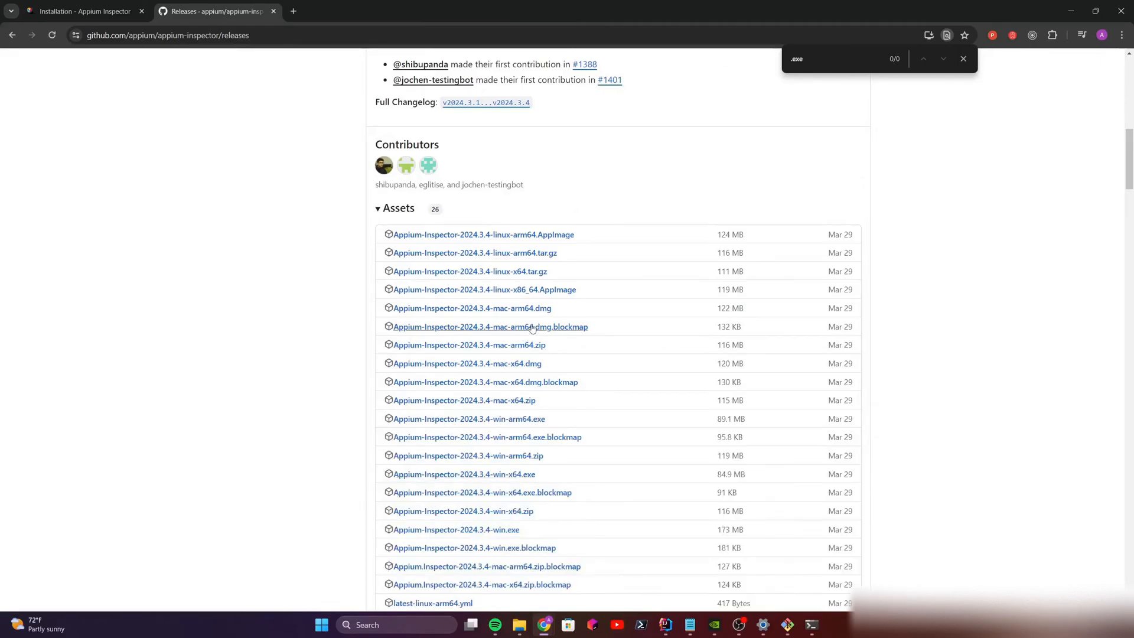
mouse_move(418, 126)
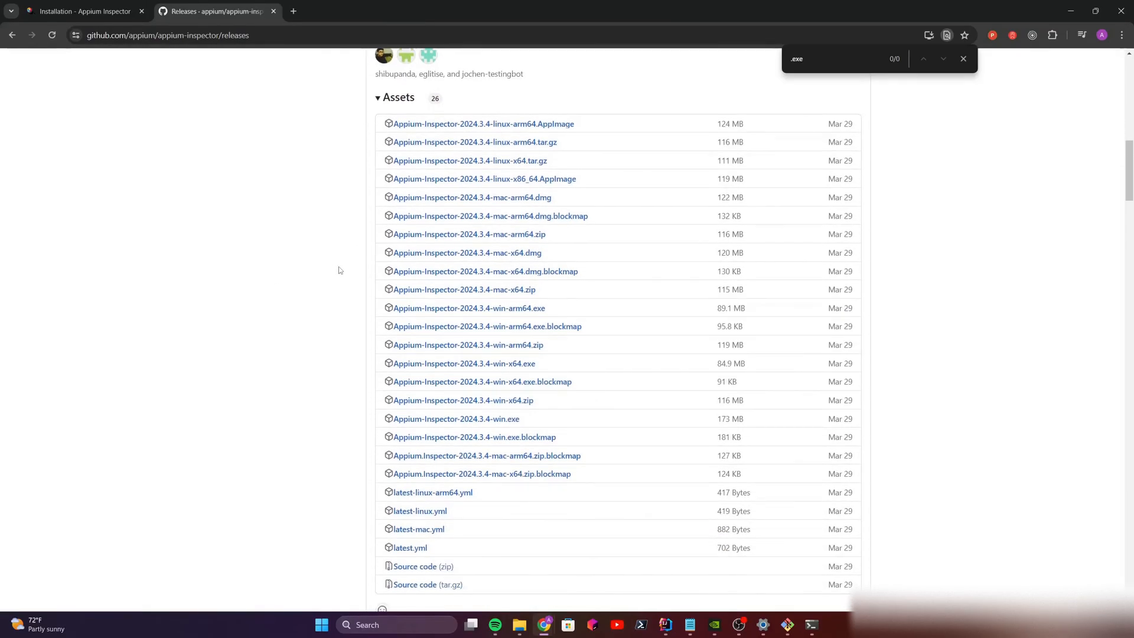
mouse_move(750, 154)
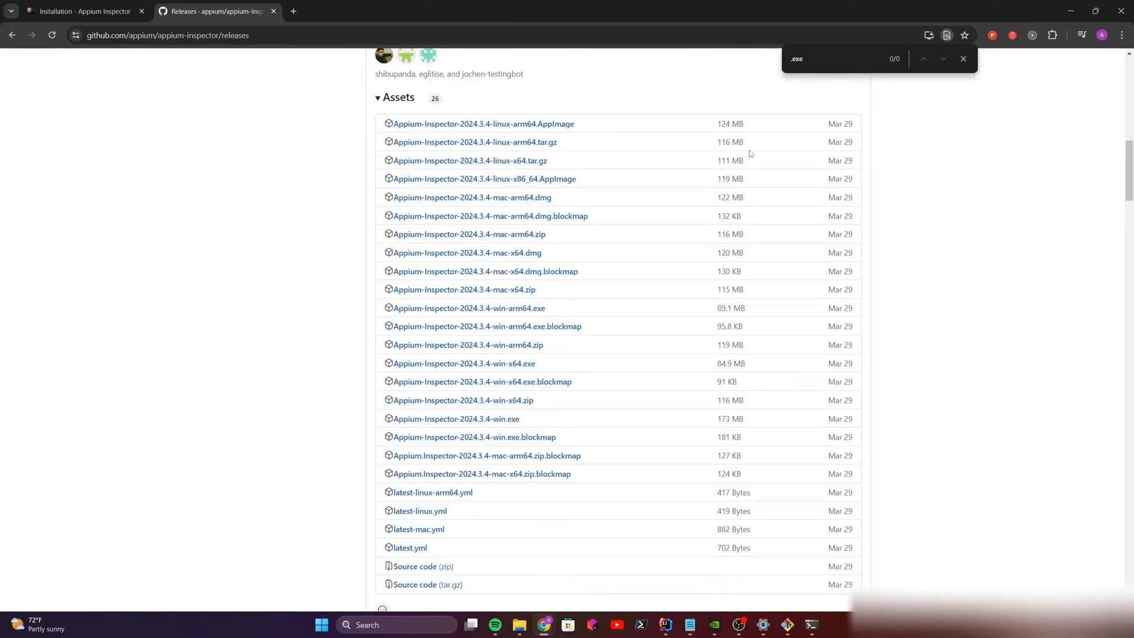
mouse_move(518, 373)
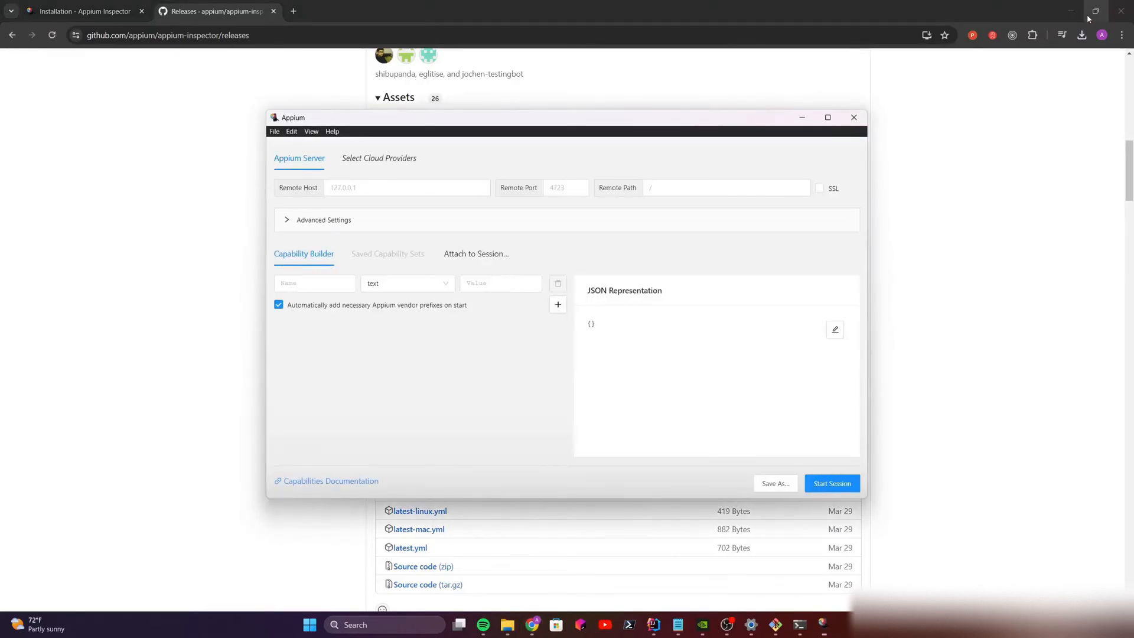
Step: Point Appium Inspector at remote host 192.168.68.110 and remote port 4723
left_click(853, 117)
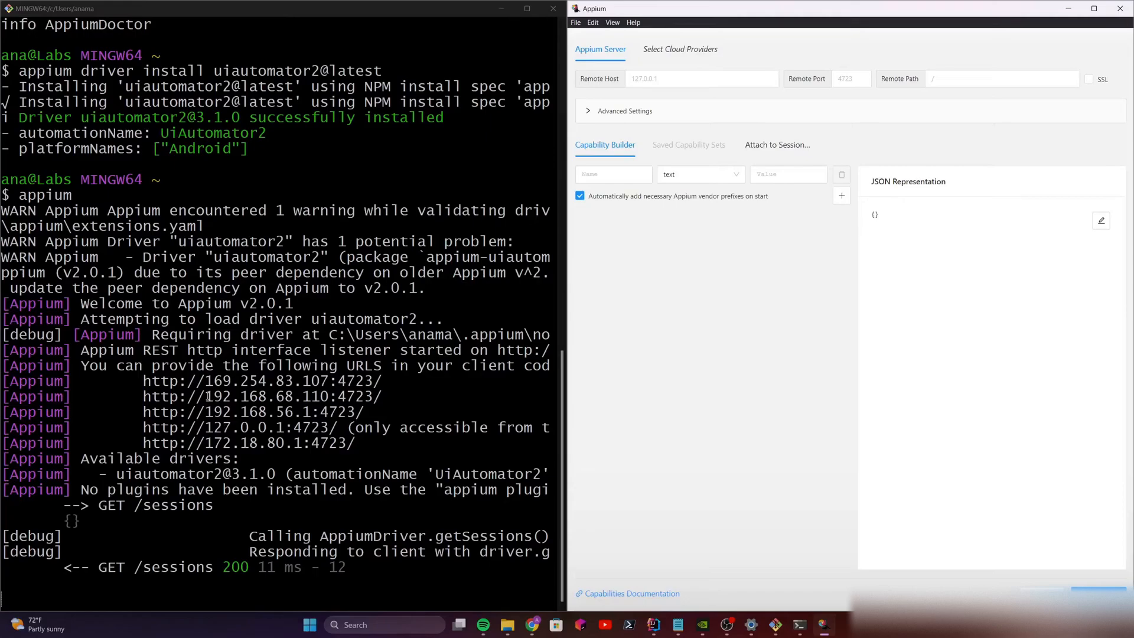
double_click(265, 397)
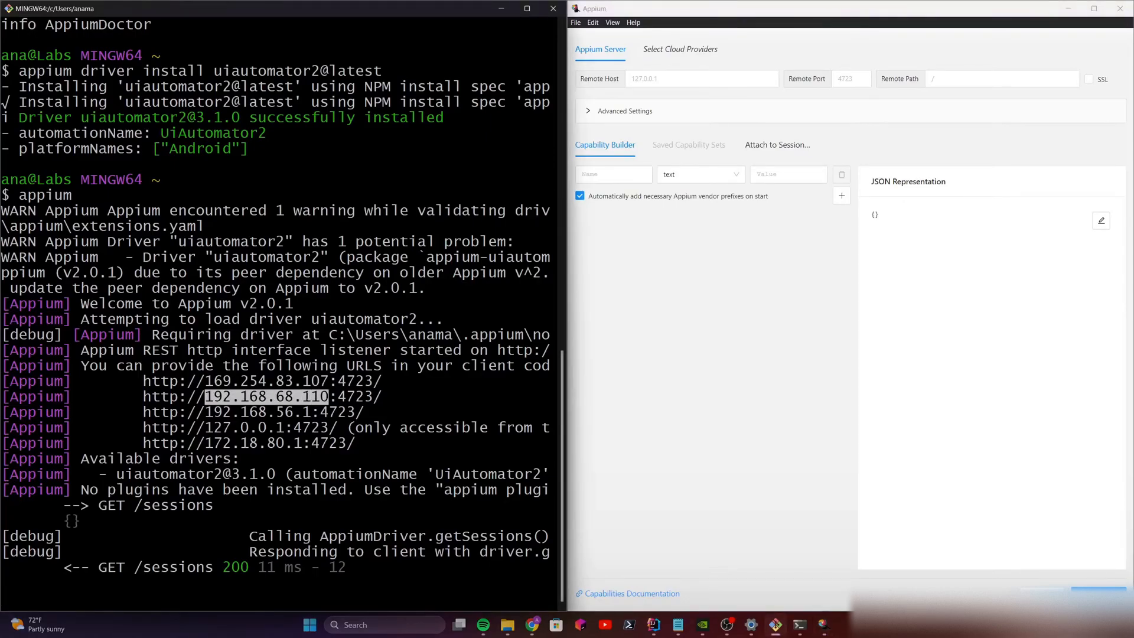
left_click(700, 78)
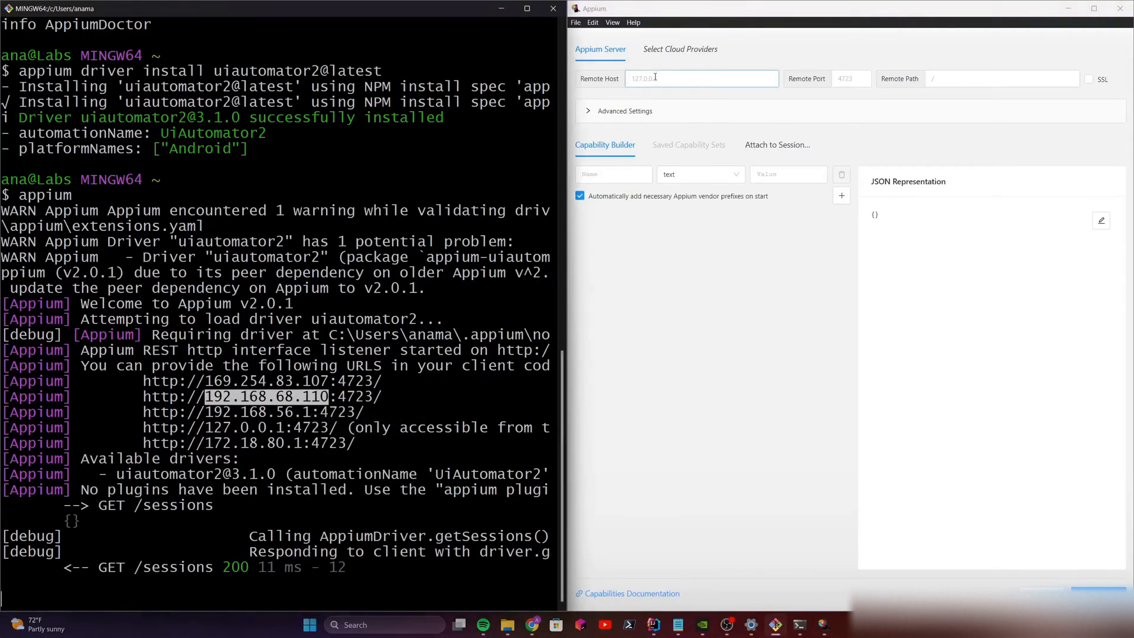
type("192.168.68.110")
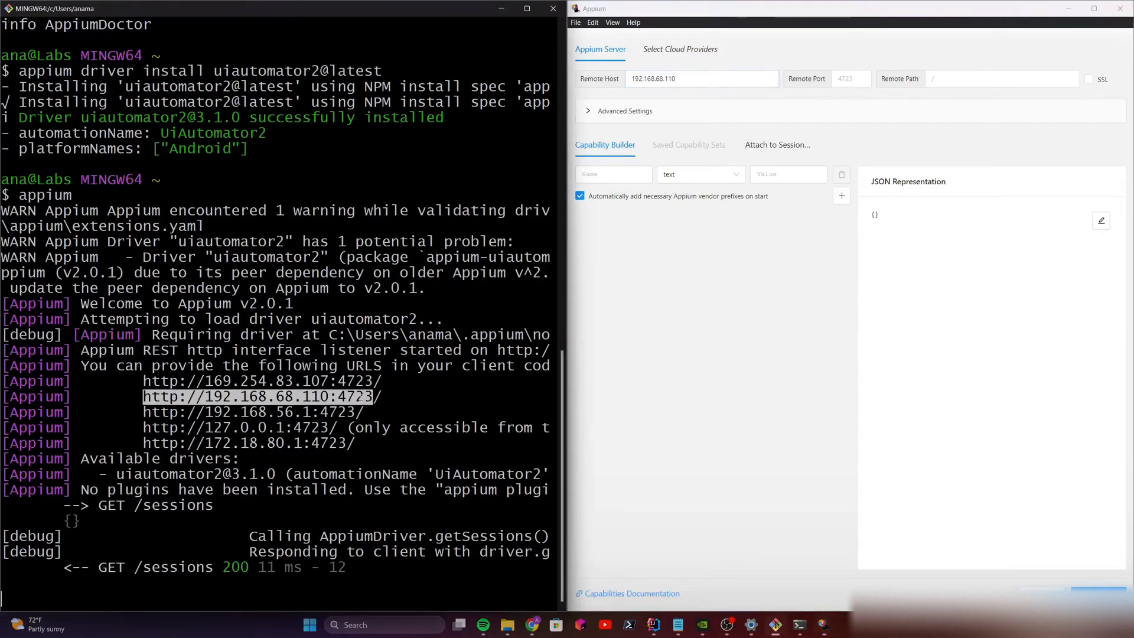
left_click(851, 78)
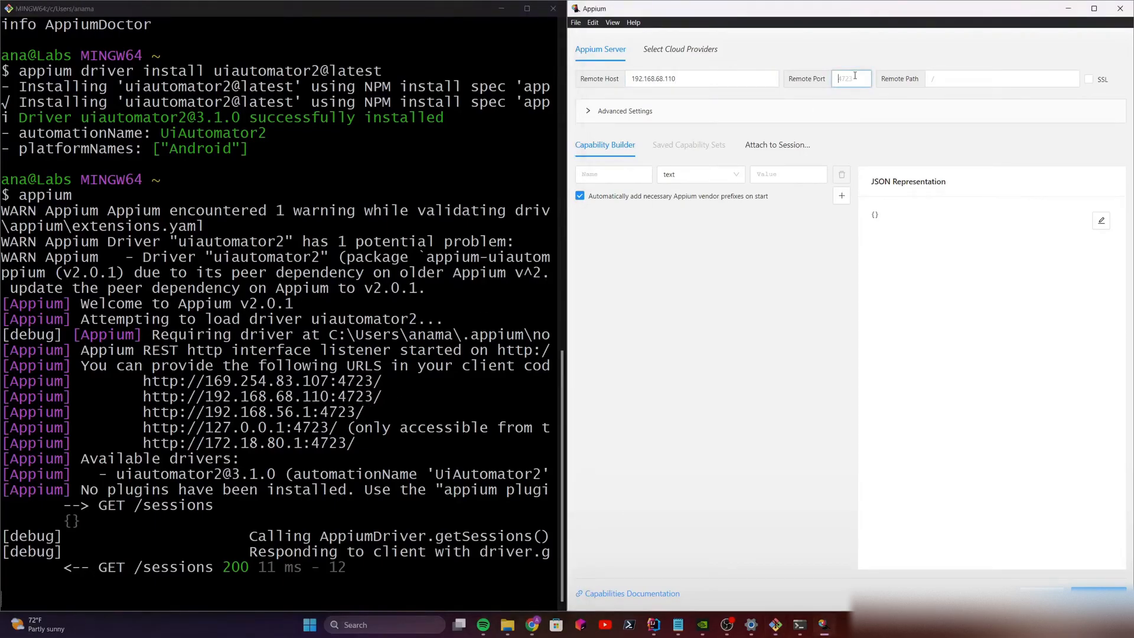
type("4723")
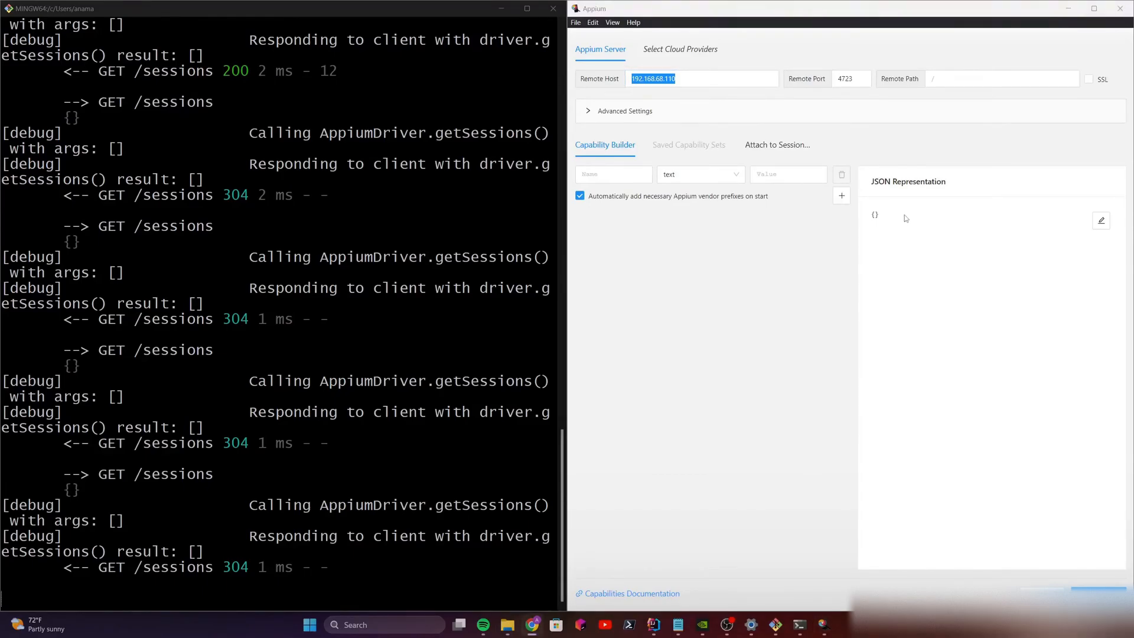
Step: Switch the JSON Representation capabilities panel into edit mode
left_click(613, 174)
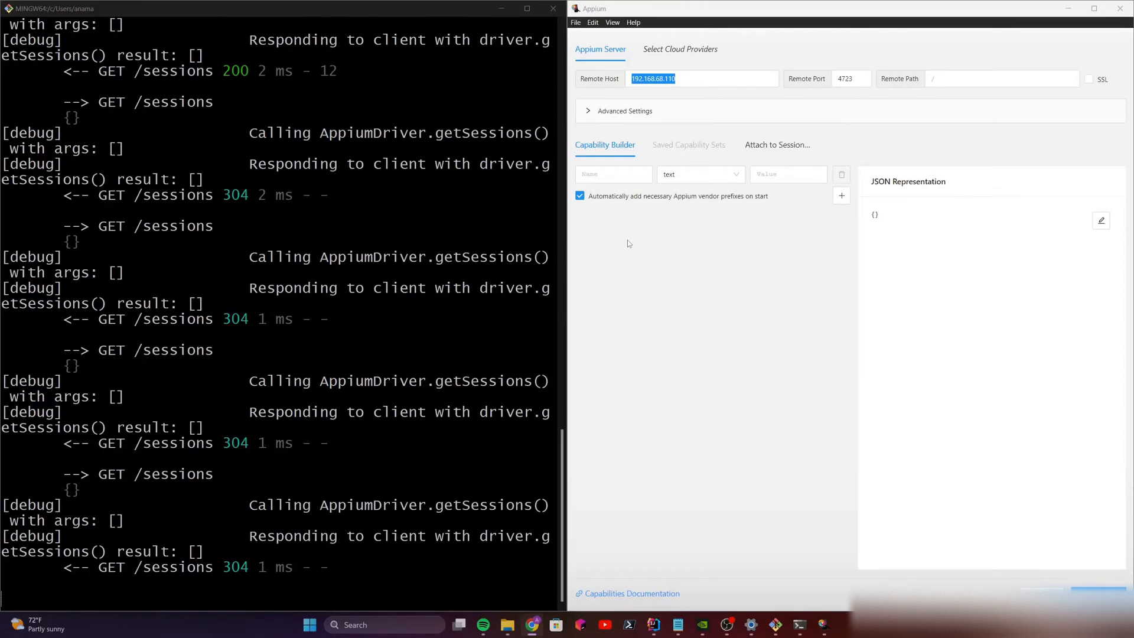
mouse_move(1086, 224)
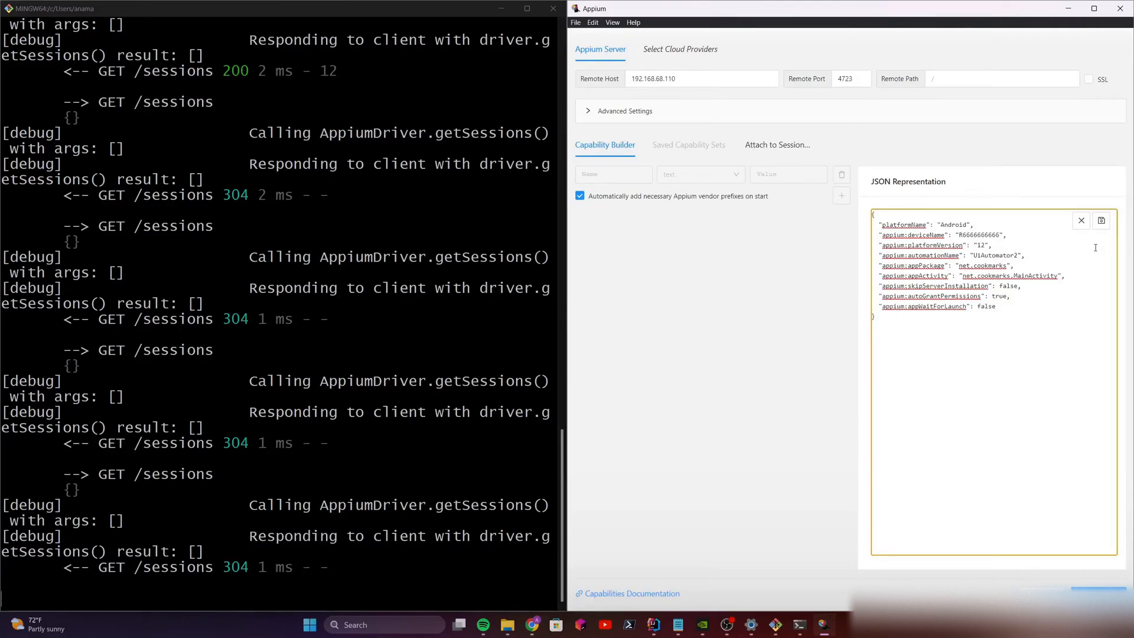
Step: Select the MainActivity part of the appActivity capability value
double_click(995, 255)
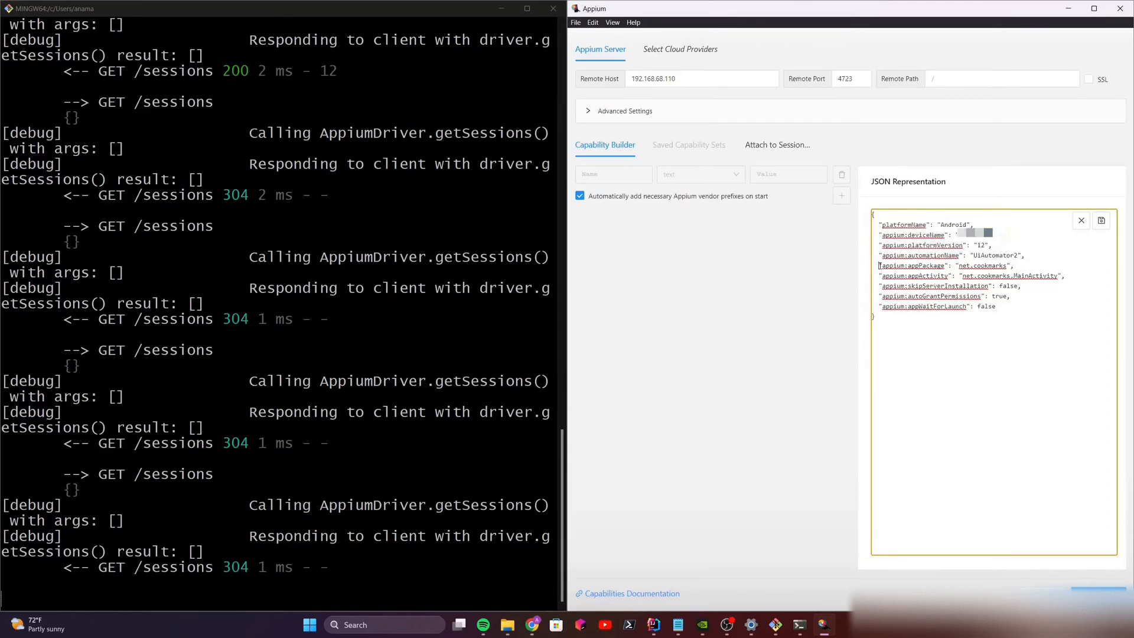
left_click_drag(880, 265, 1065, 276)
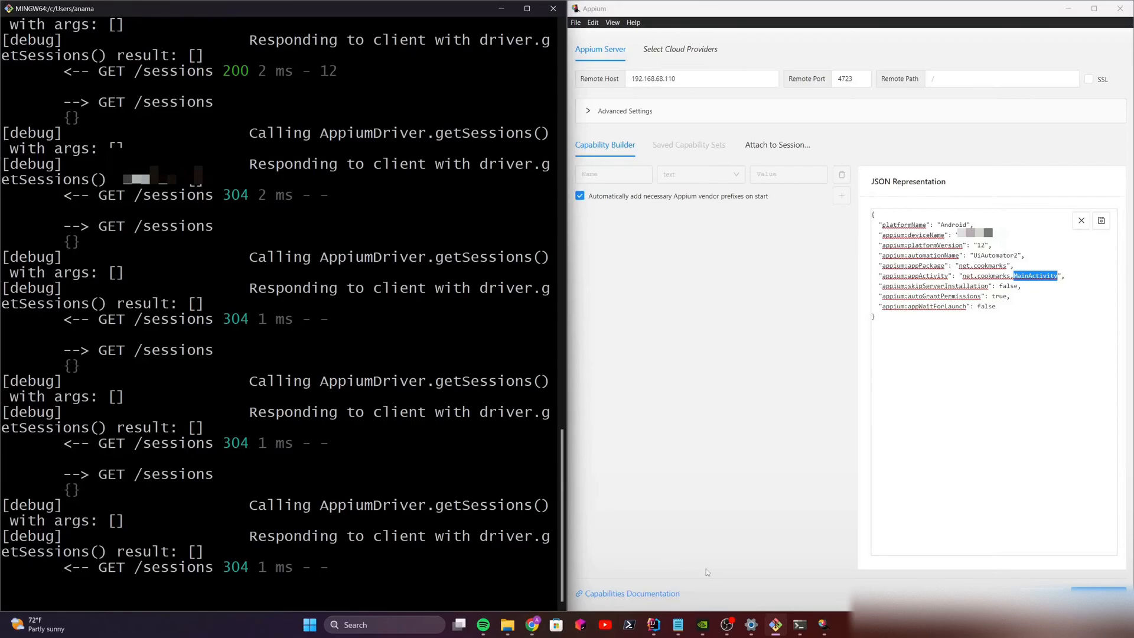
mouse_move(799, 624)
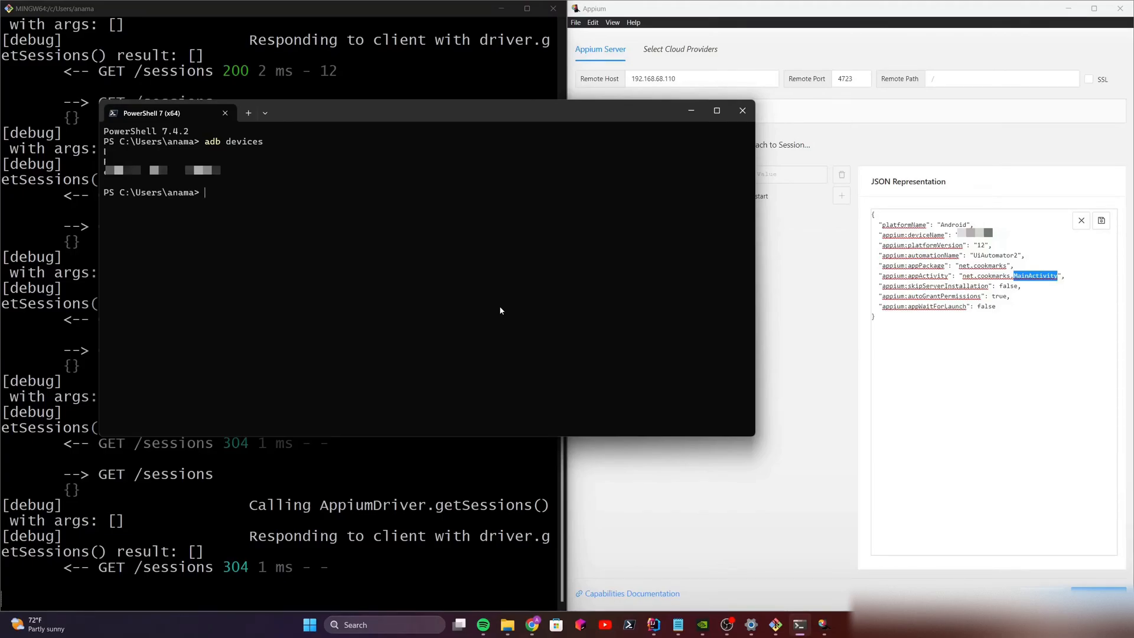
Step: Enter 'adb logcat -e your.package' in PowerShell to filter logs by package
type("adb logcat")
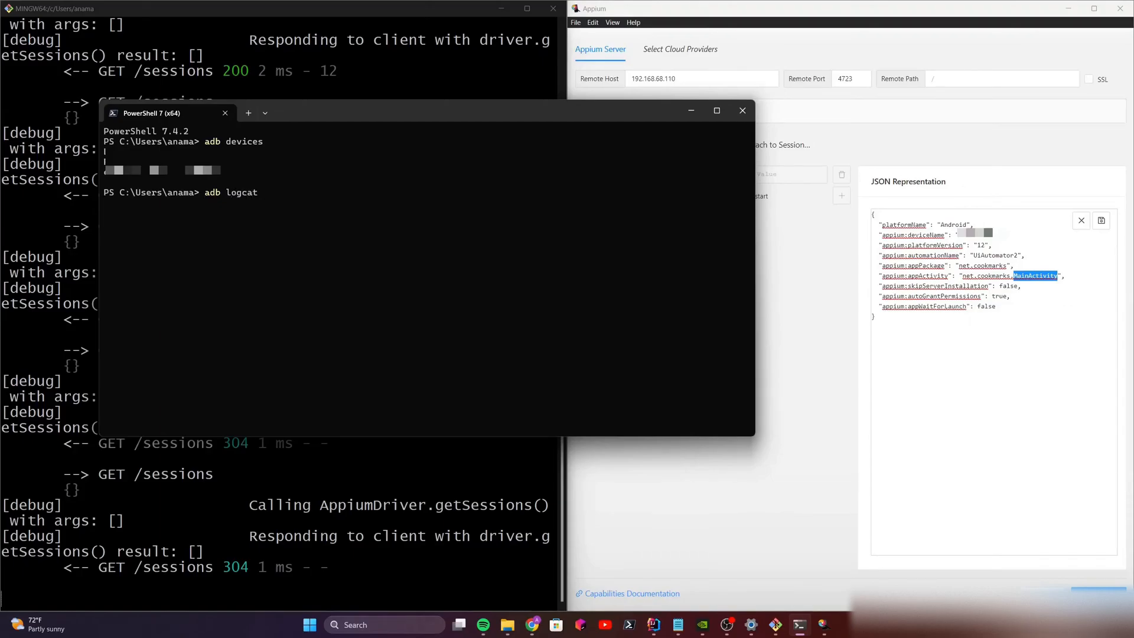
type("-e")
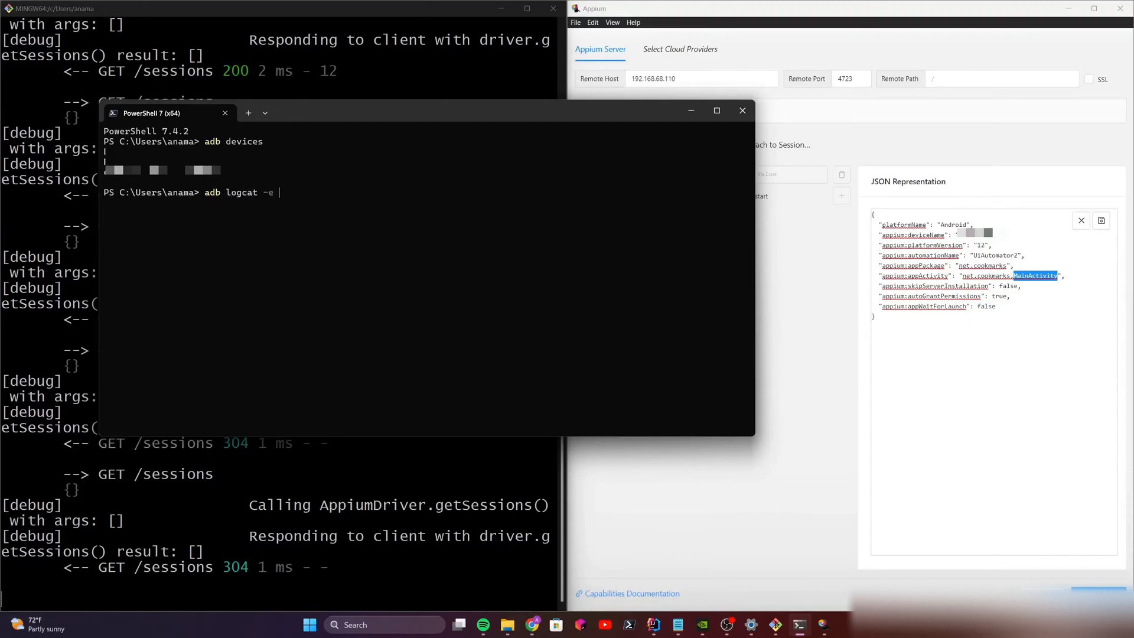
type("your.")
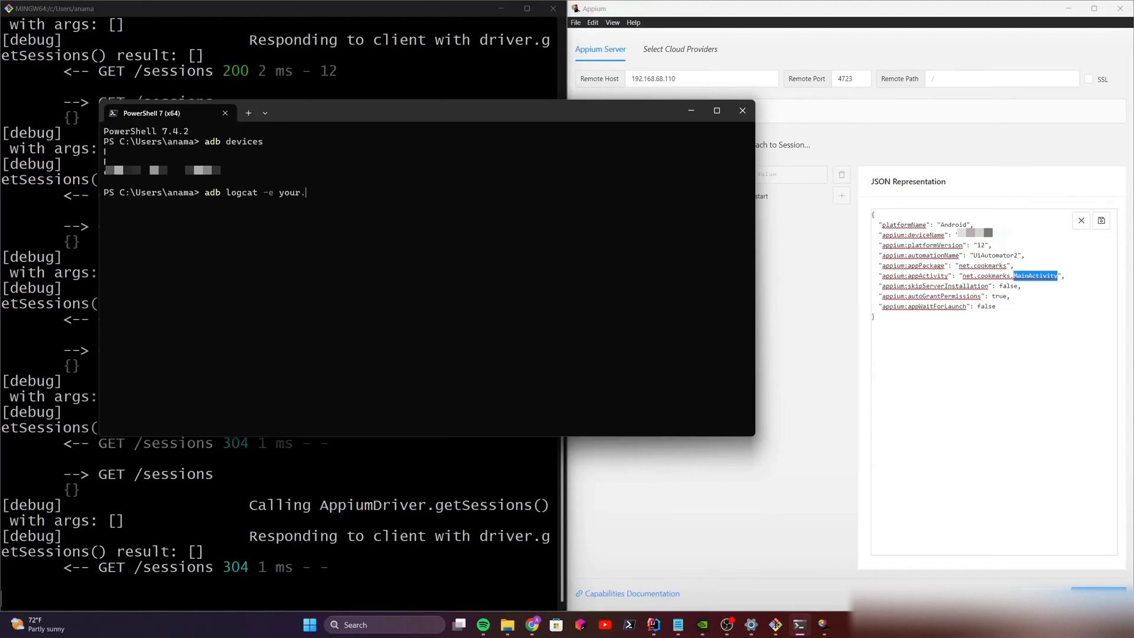
type("package")
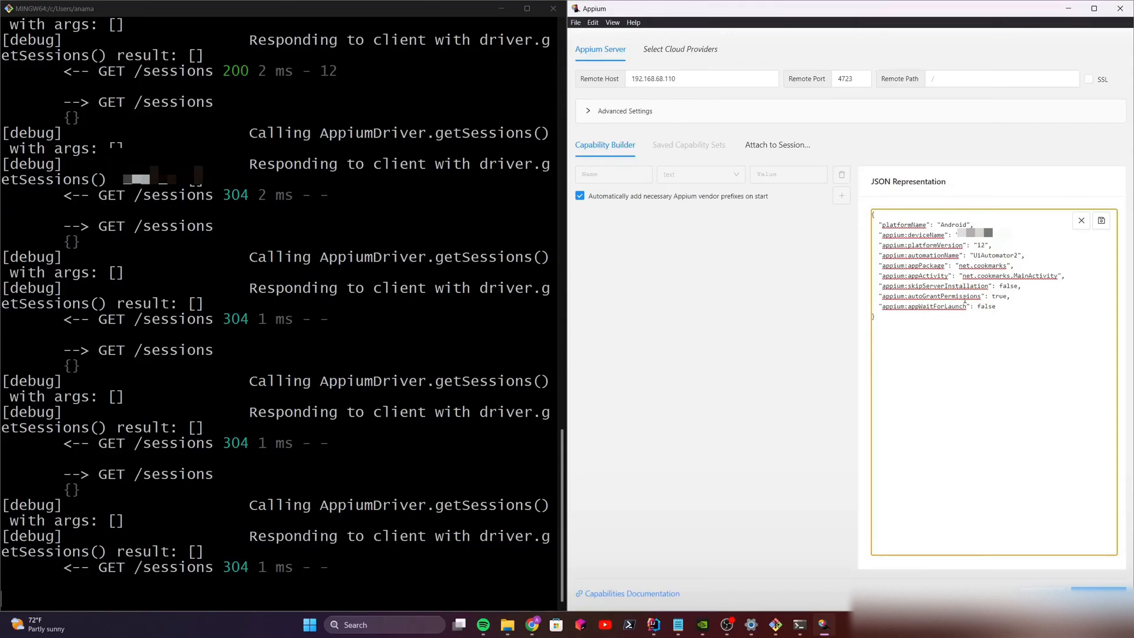
Step: Double-click in the capabilities JSON editor before saving and starting the session
double_click(932, 296)
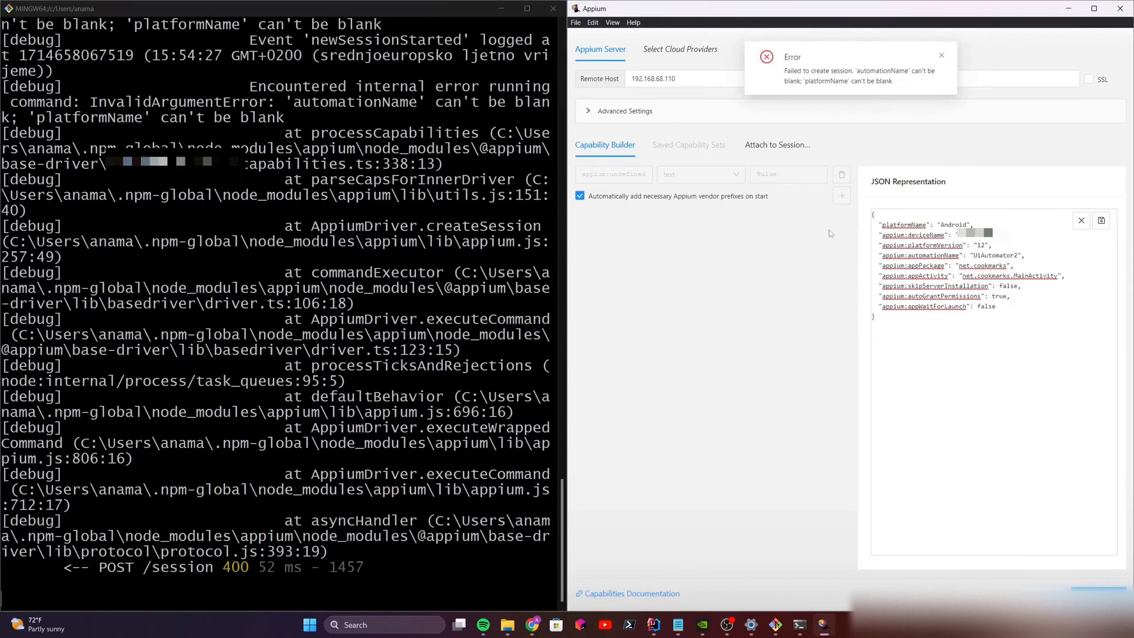
mouse_move(953, 58)
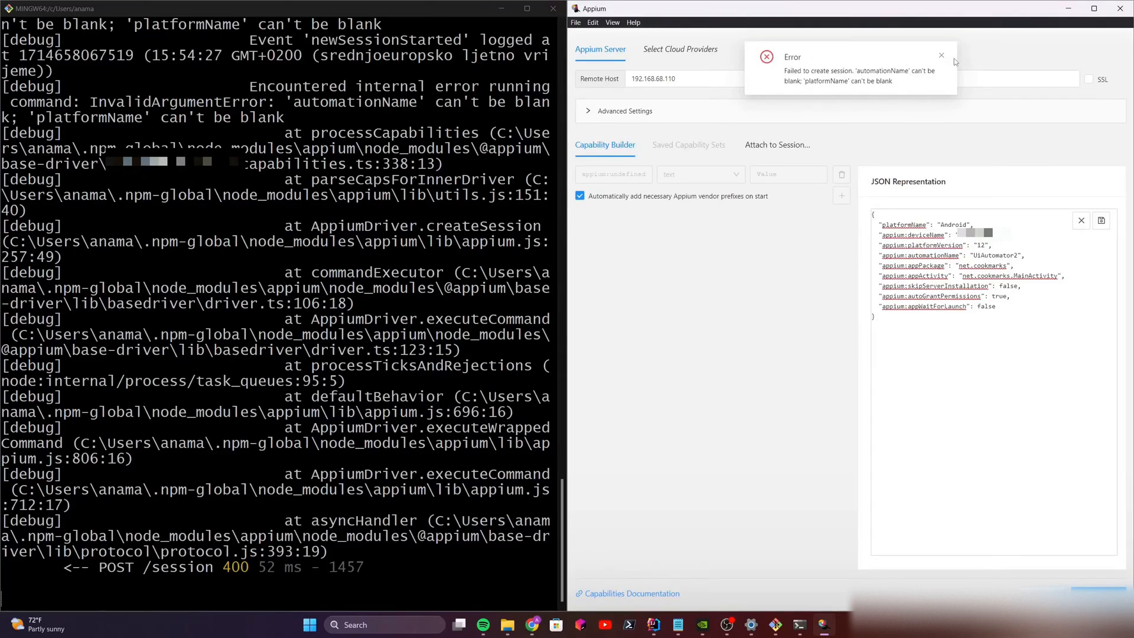
left_click(941, 55)
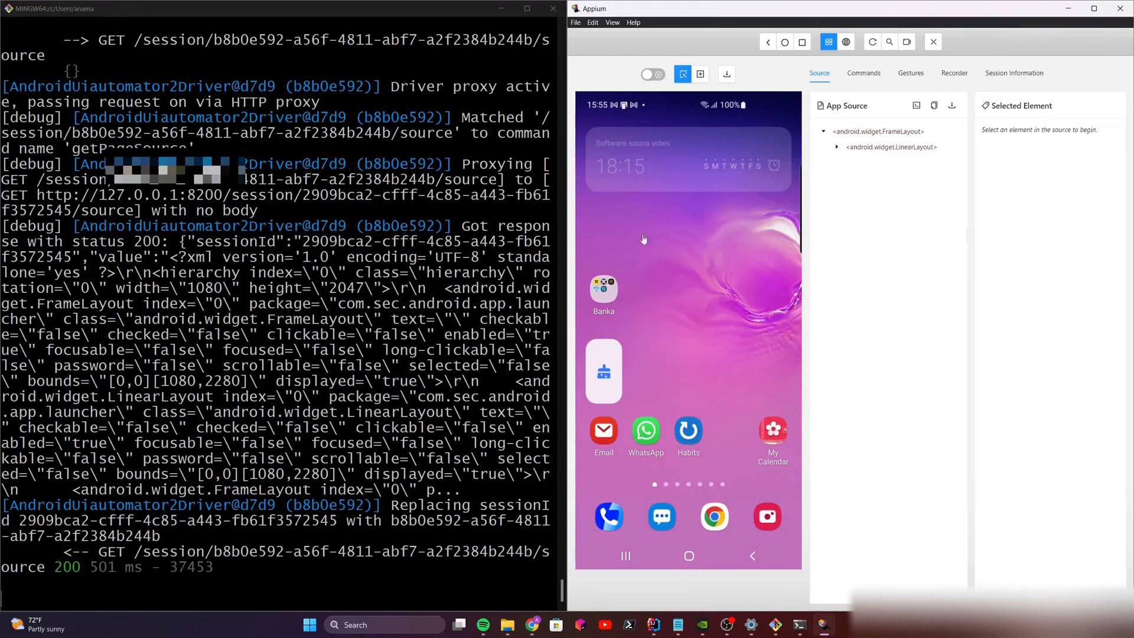
mouse_move(908, 223)
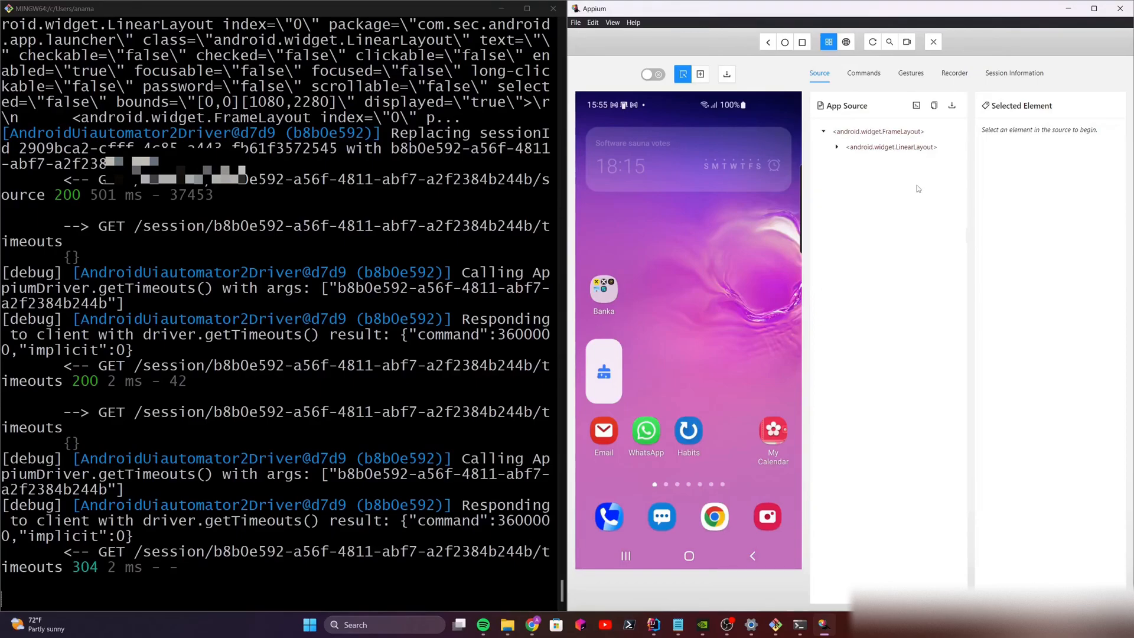
scroll("down", 3)
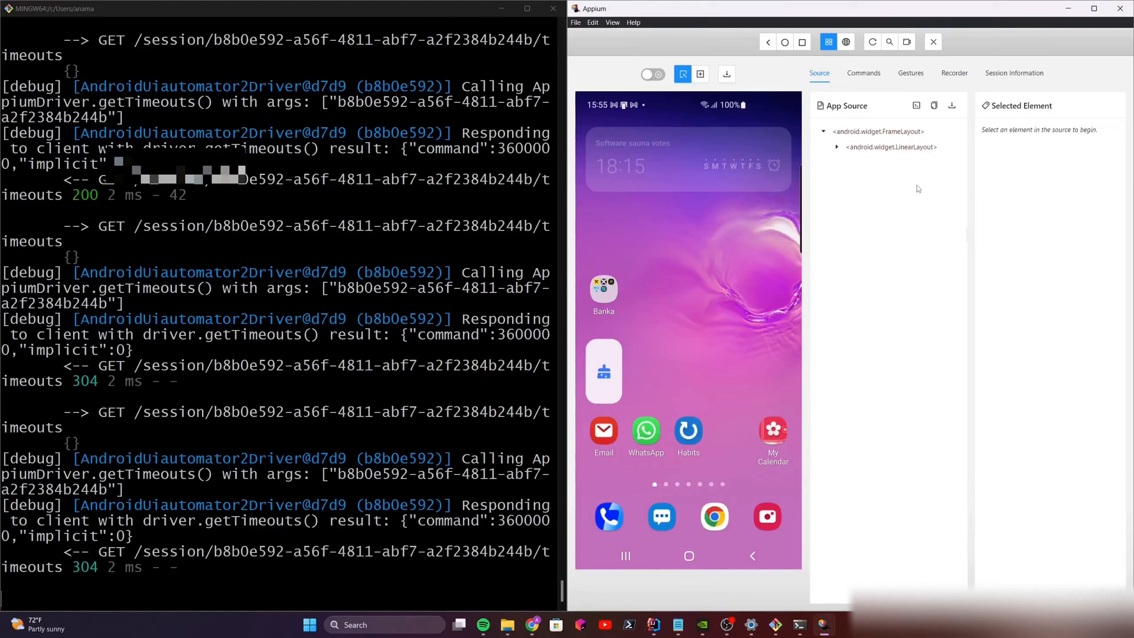
mouse_move(873, 42)
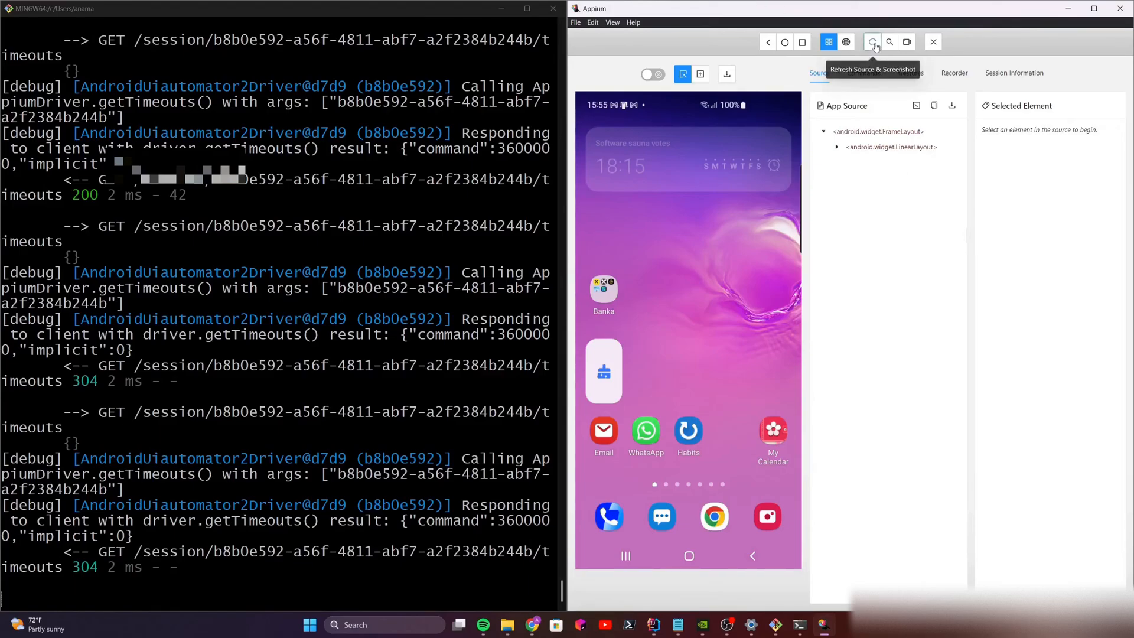
Step: Refresh the screenshot and expand LinearLayout, FrameLayout, action_bar_root, content and parentPanel nodes
left_click(873, 41)
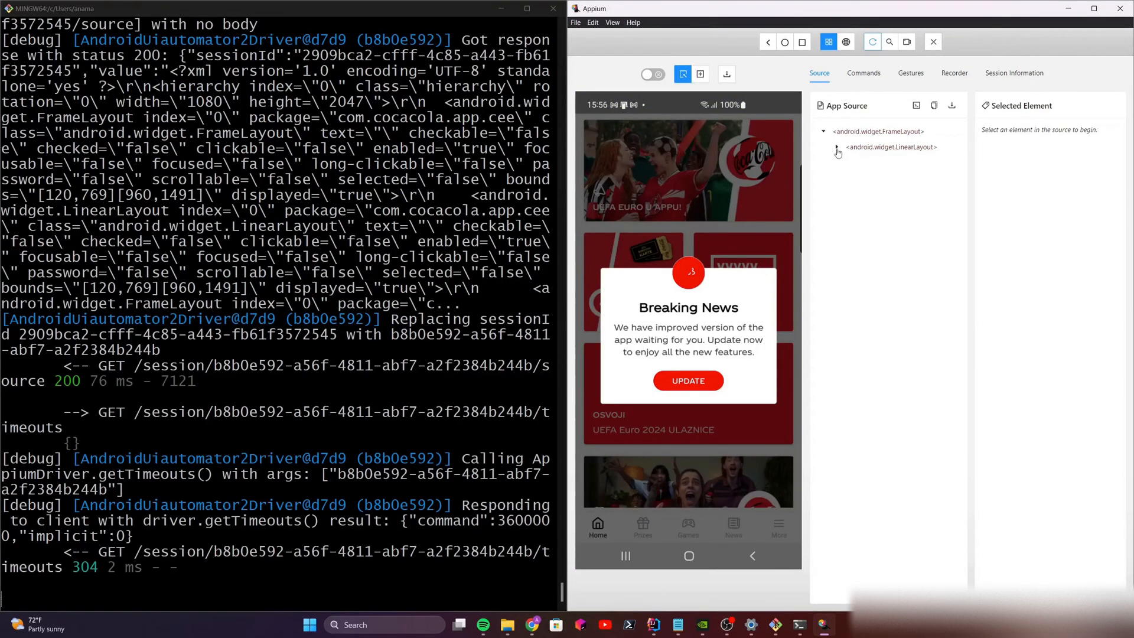
left_click(837, 147)
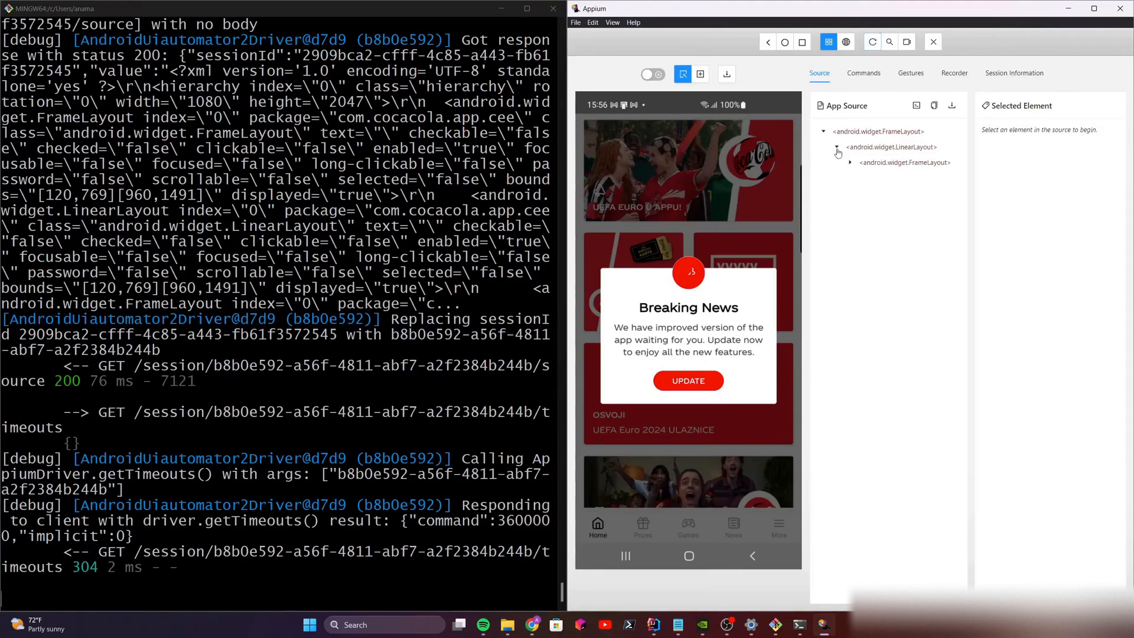
left_click(850, 162)
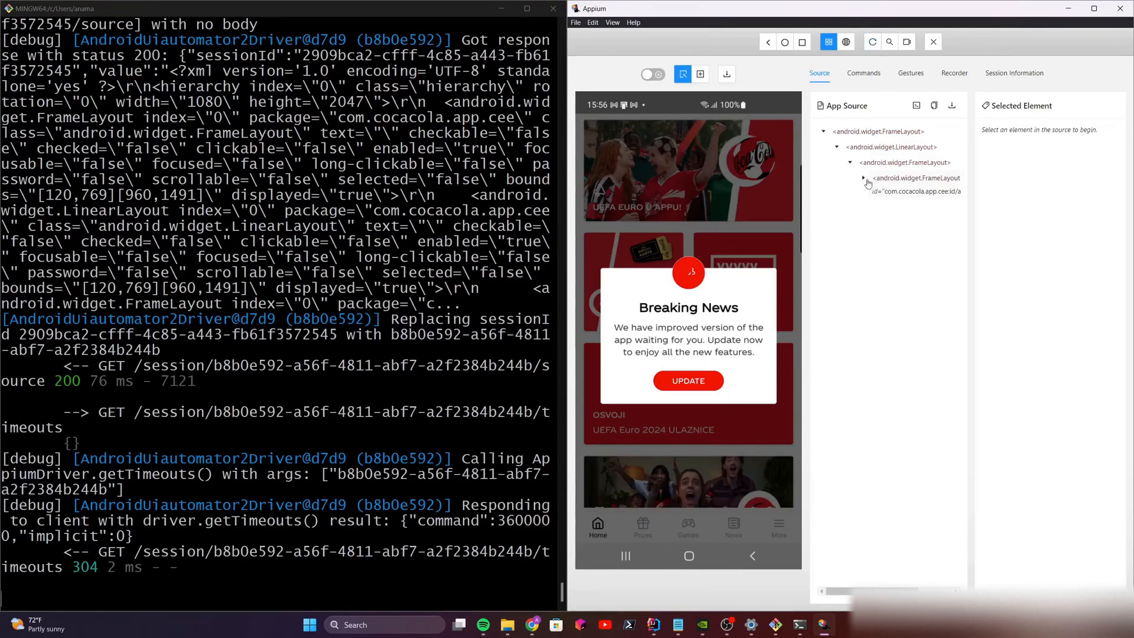
left_click(862, 178)
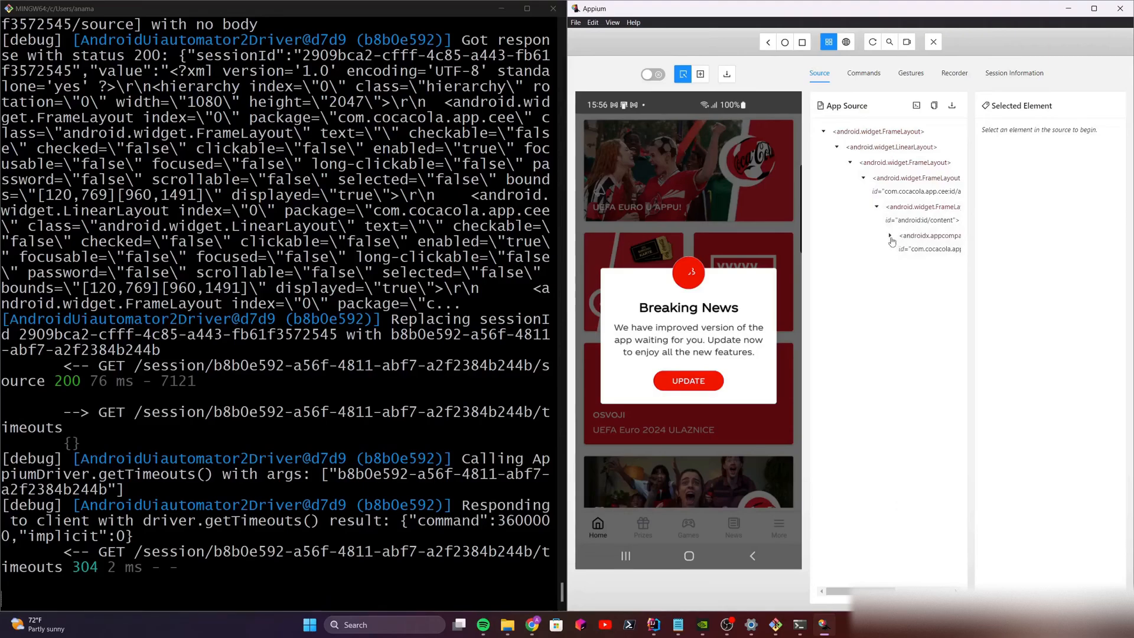
left_click(890, 236)
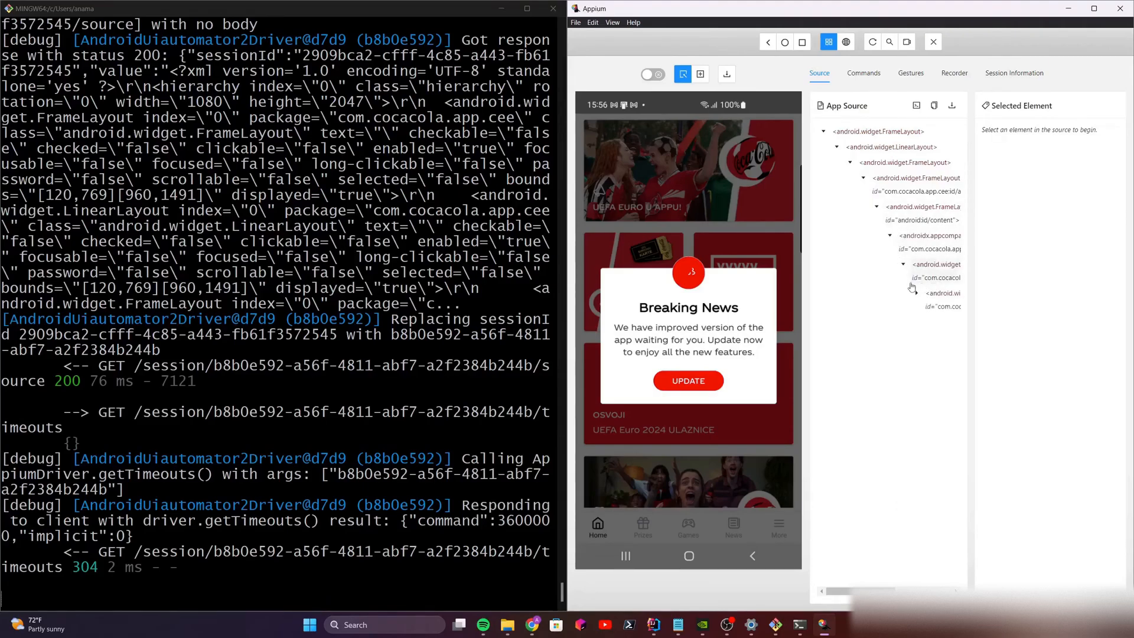
left_click(902, 293)
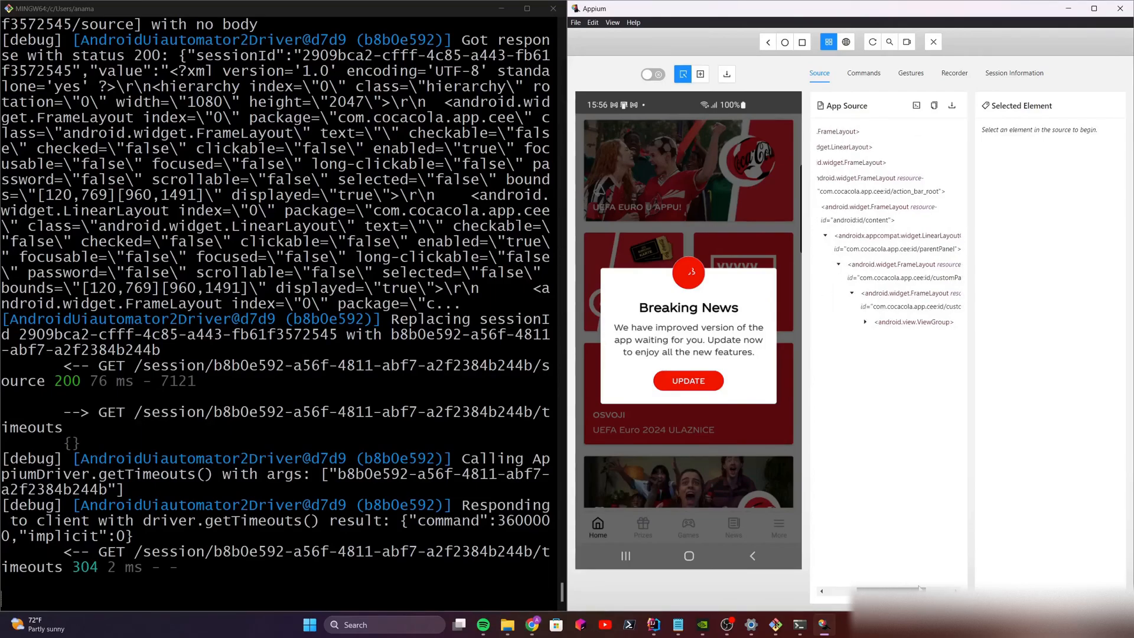
scroll("left", 3)
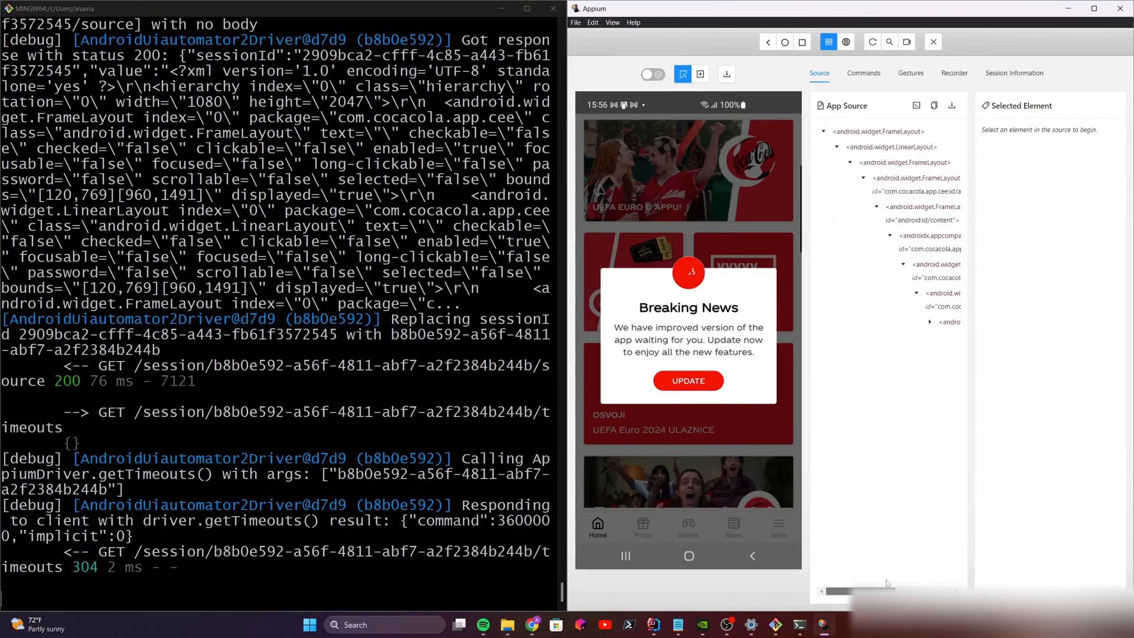
mouse_move(881, 582)
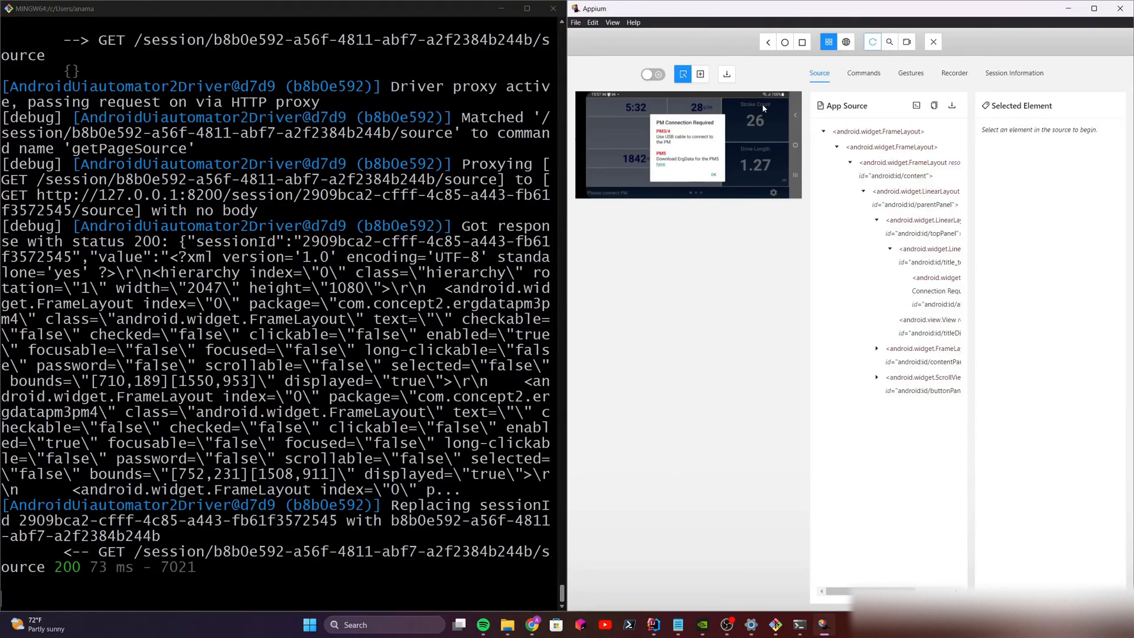
Step: Select the android:id/content FrameLayout in the App Source tree
left_click(878, 132)
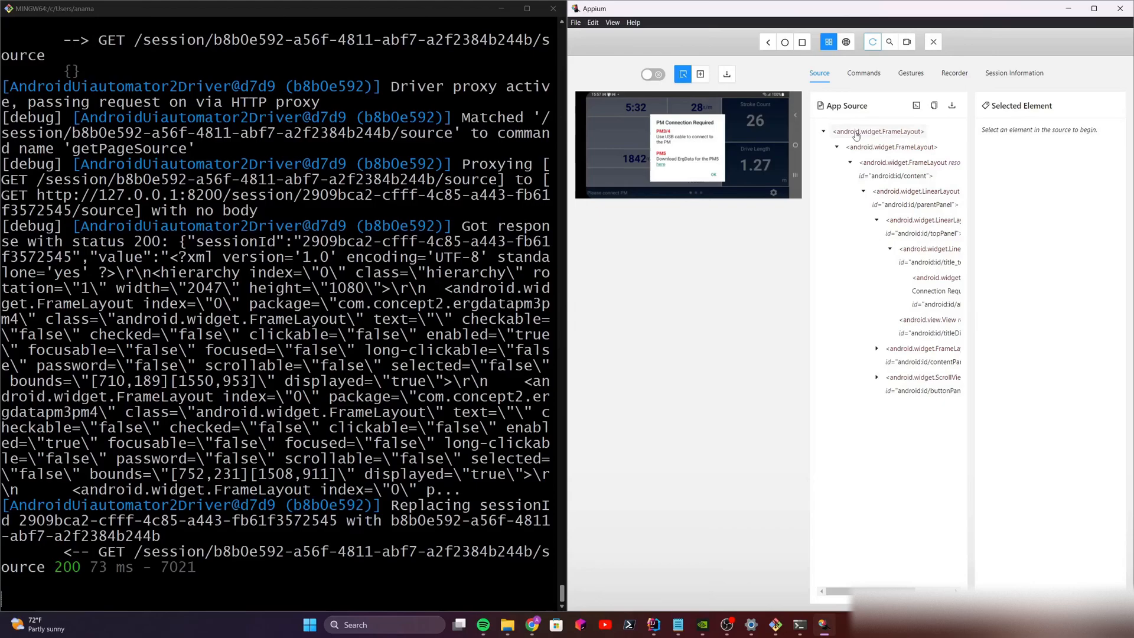
left_click(879, 131)
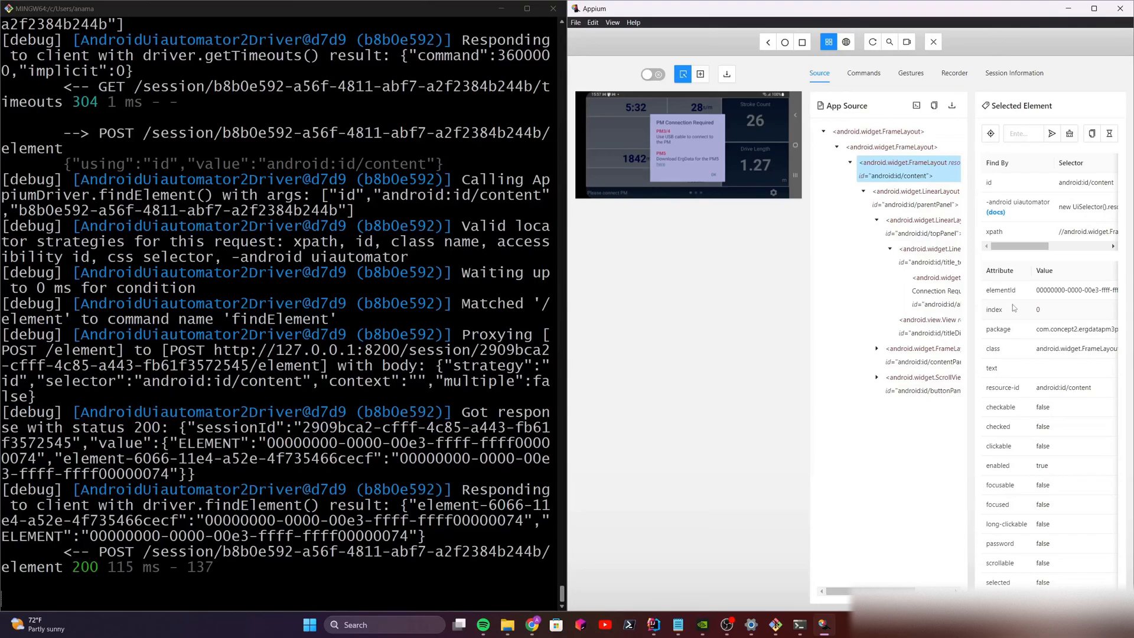
Step: Expand the contentPanel FrameLayout and its ScrollView child node
scroll("down", 3)
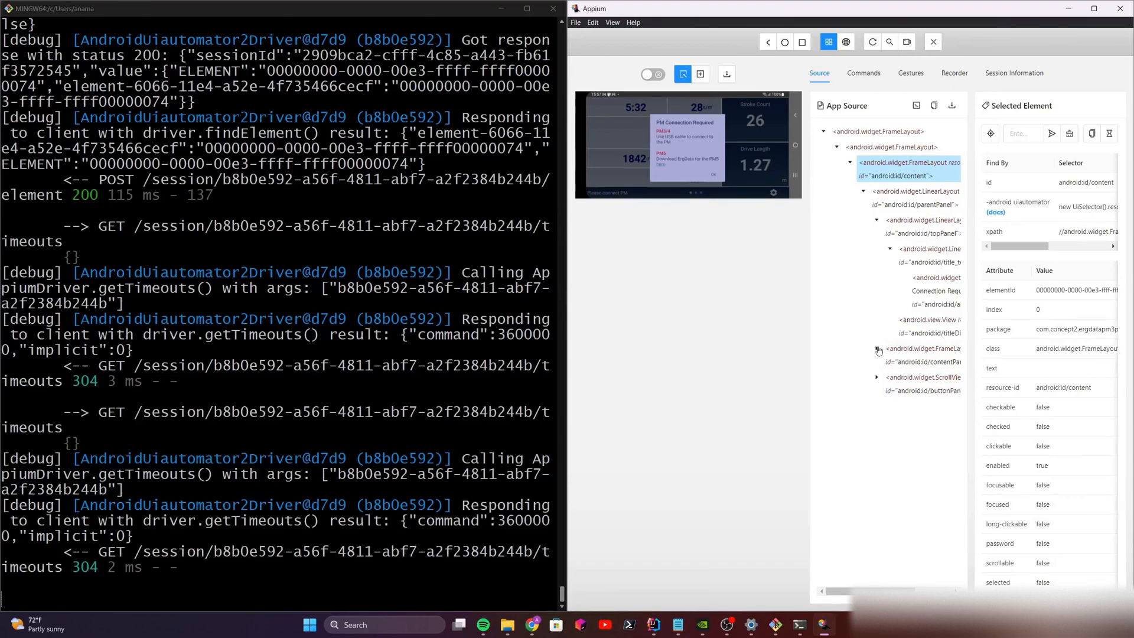
left_click(877, 348)
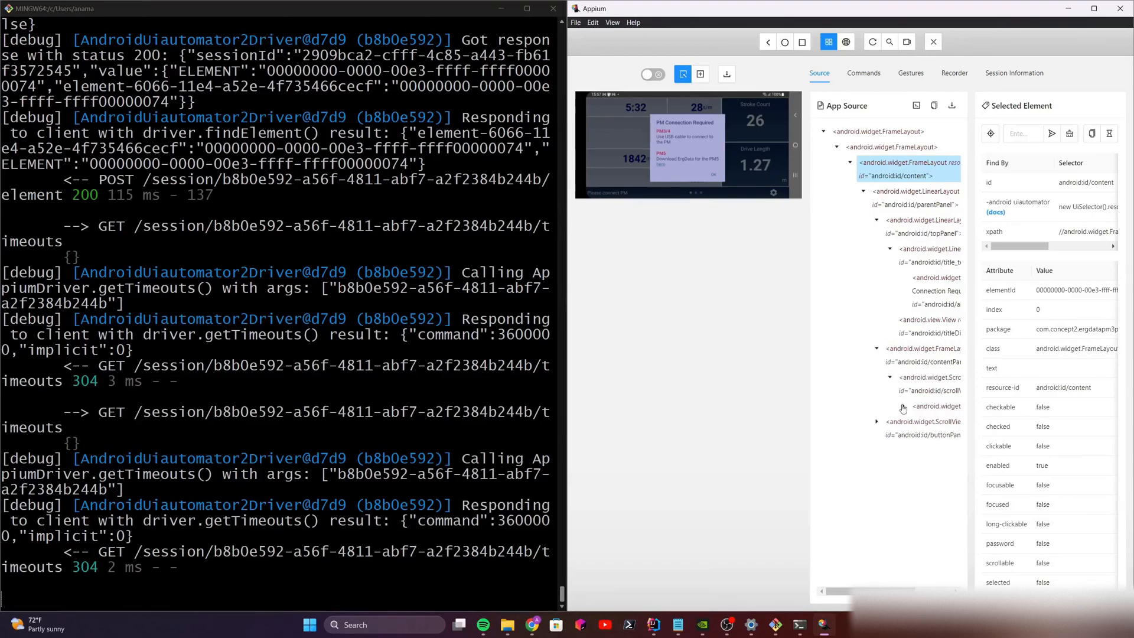
left_click(903, 406)
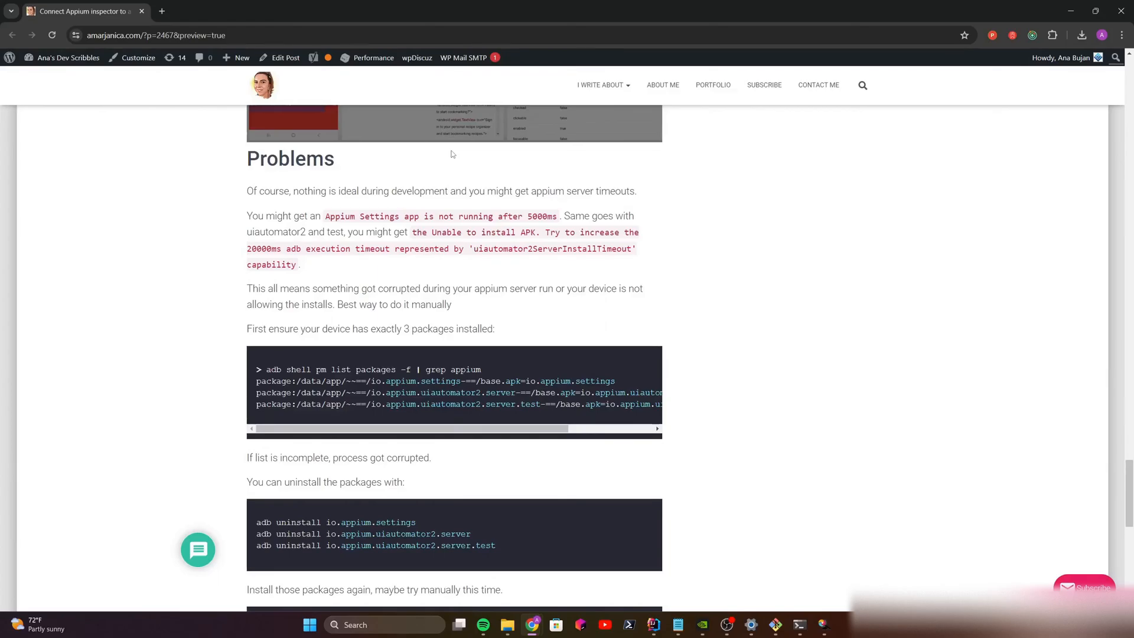
mouse_move(308, 205)
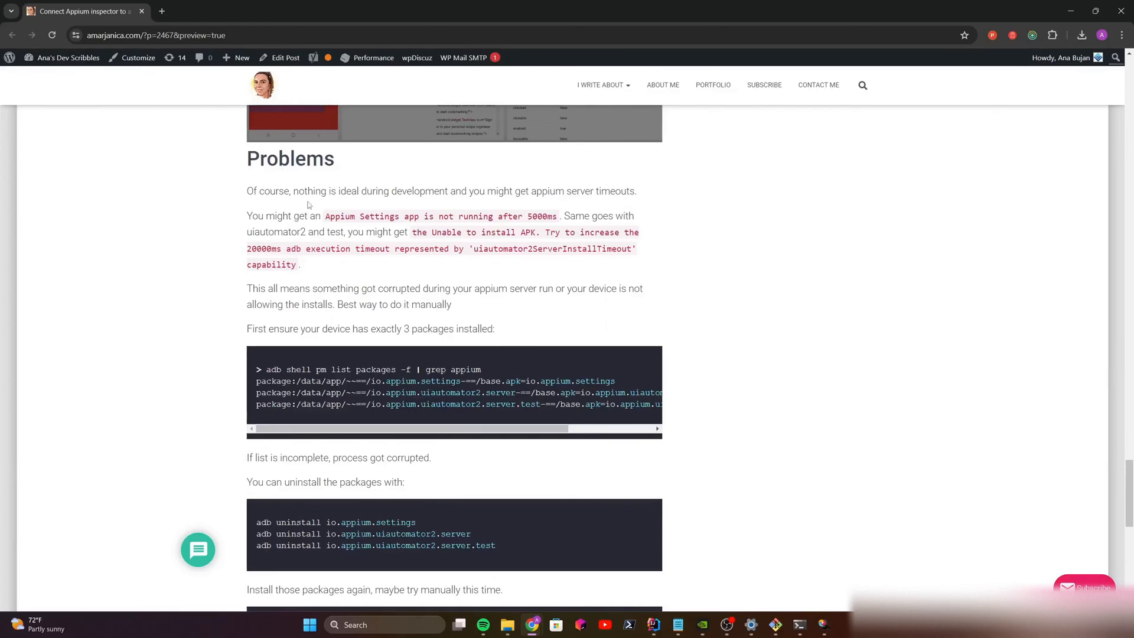
Step: Highlight the 'Appium Settings app is not running' and 'Unable to install APK' messages
left_click_drag(326, 216, 552, 215)
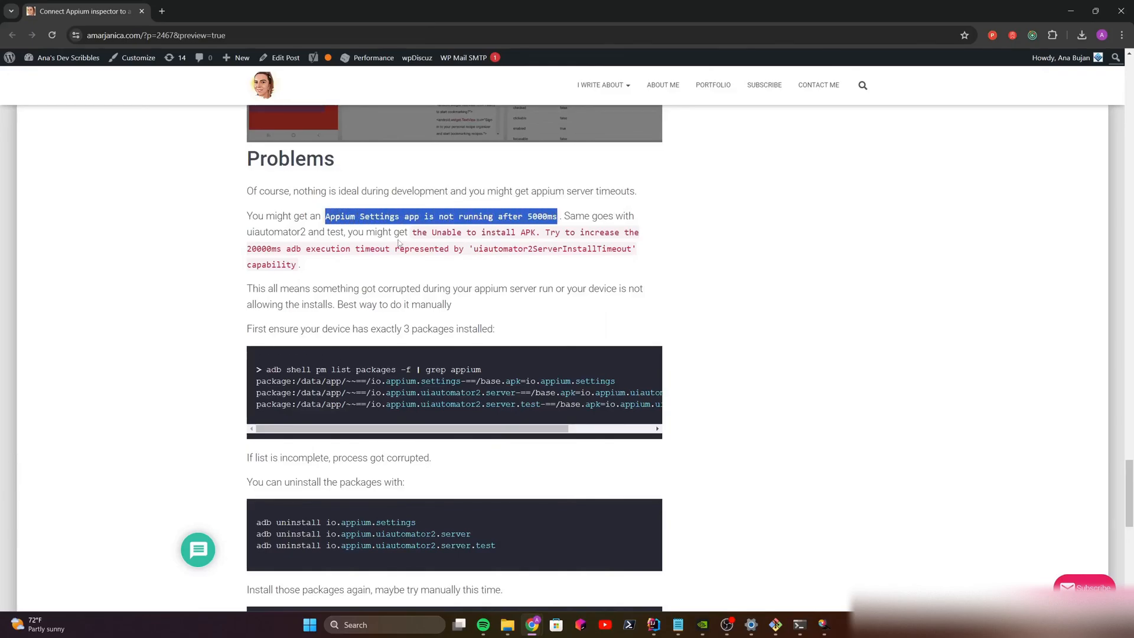
left_click_drag(416, 232, 537, 232)
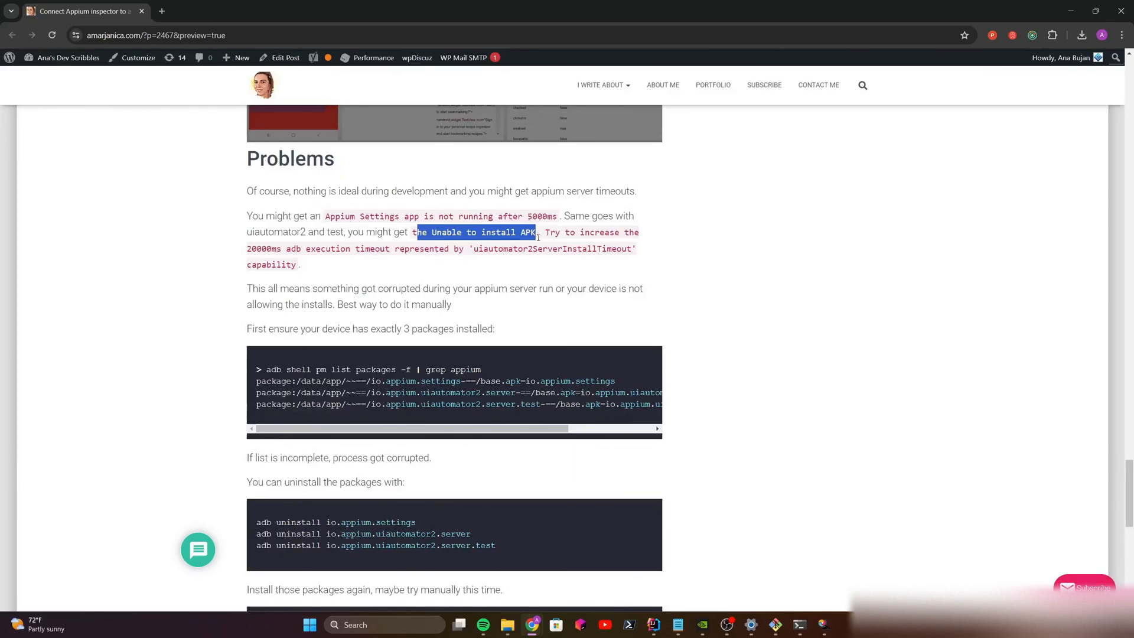
left_click_drag(535, 233, 539, 249)
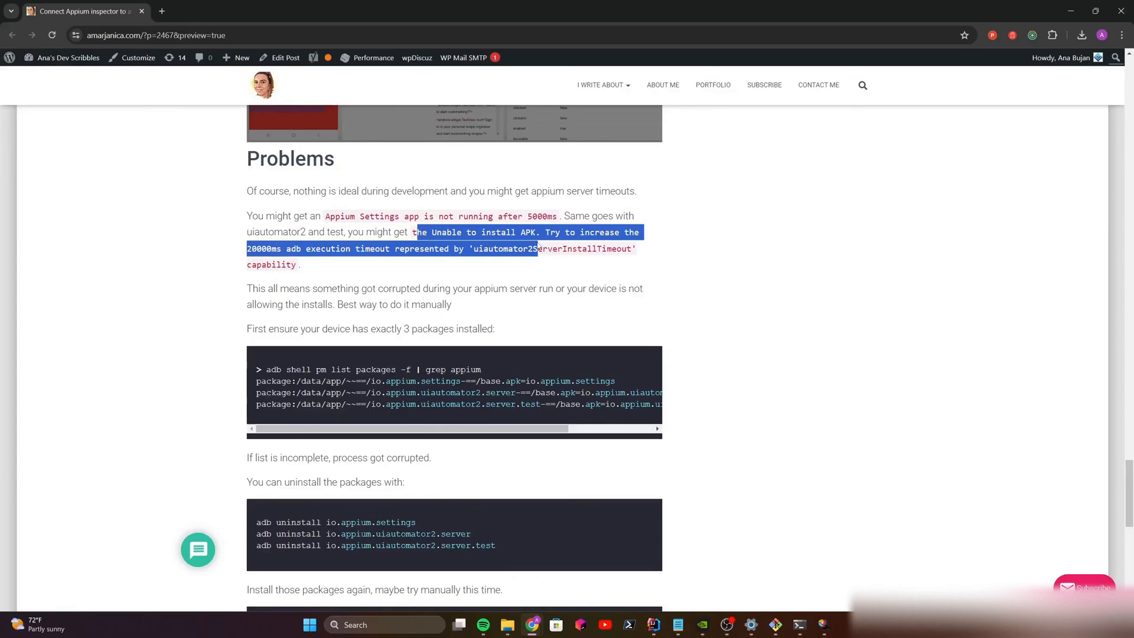
scroll("down", 3)
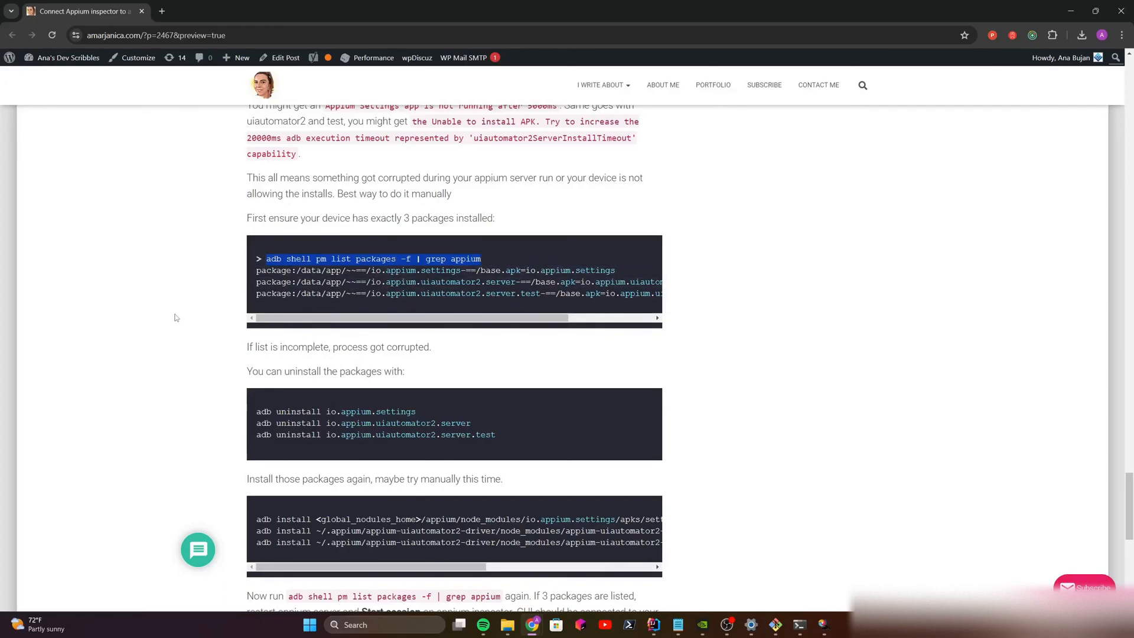
Step: Scroll down the post and highlight the three adb install commands
scroll("down", 3)
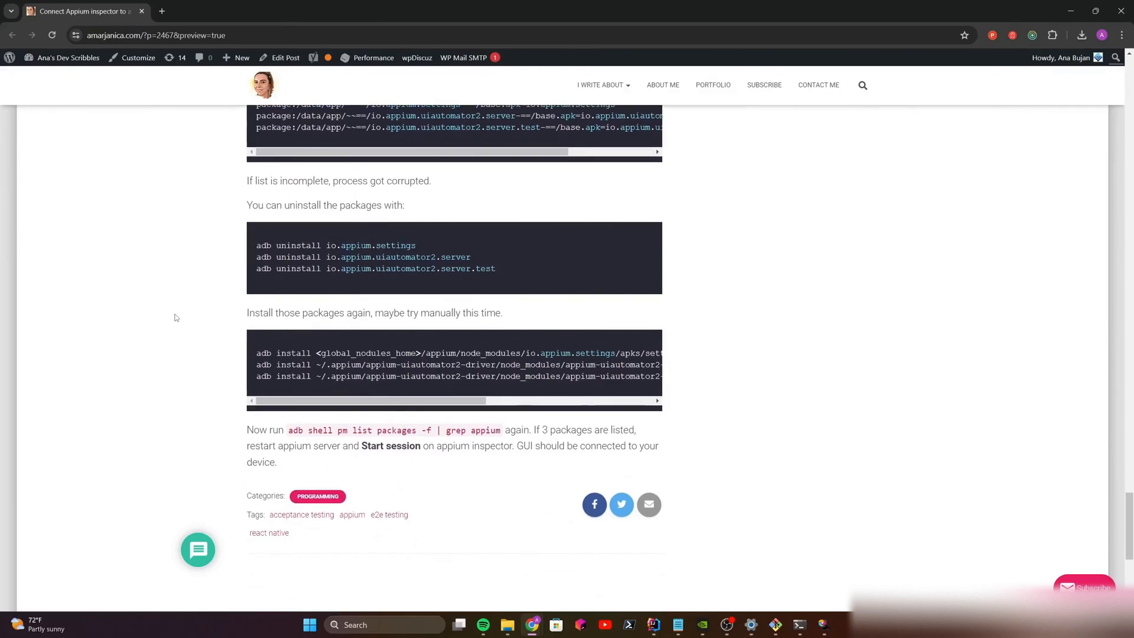
scroll("down", 3)
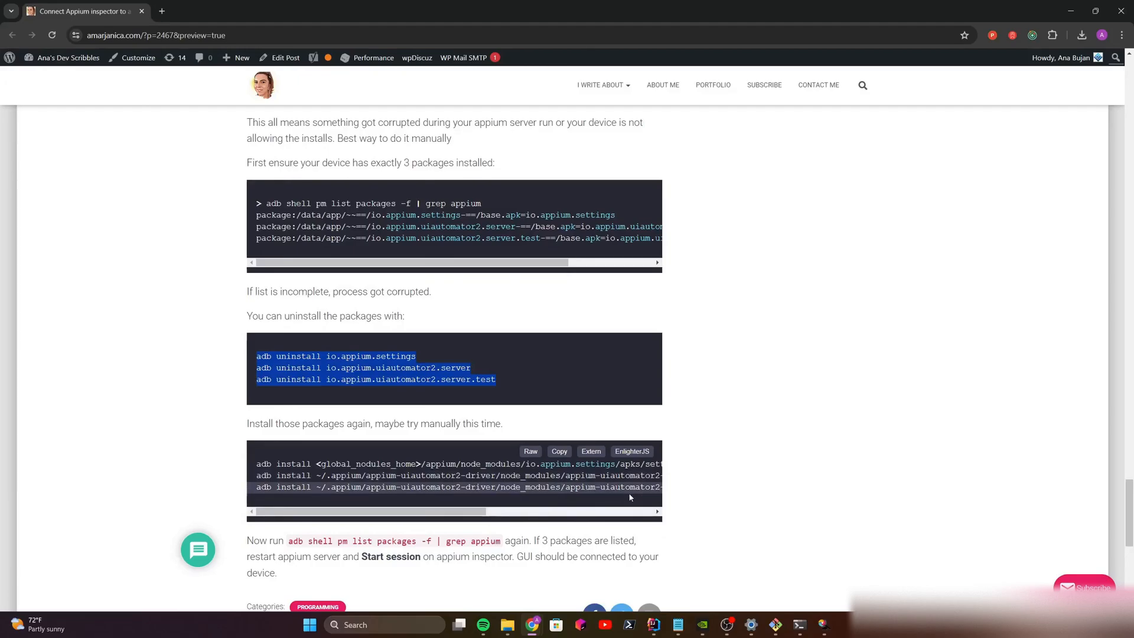
scroll("down", 3)
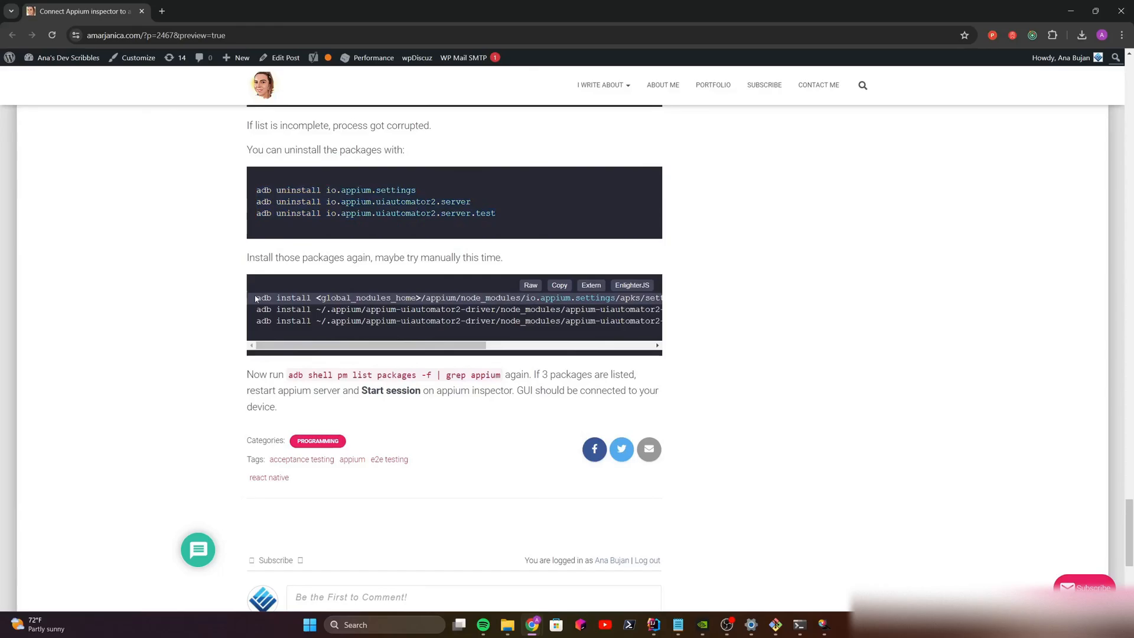
left_click_drag(256, 297, 651, 321)
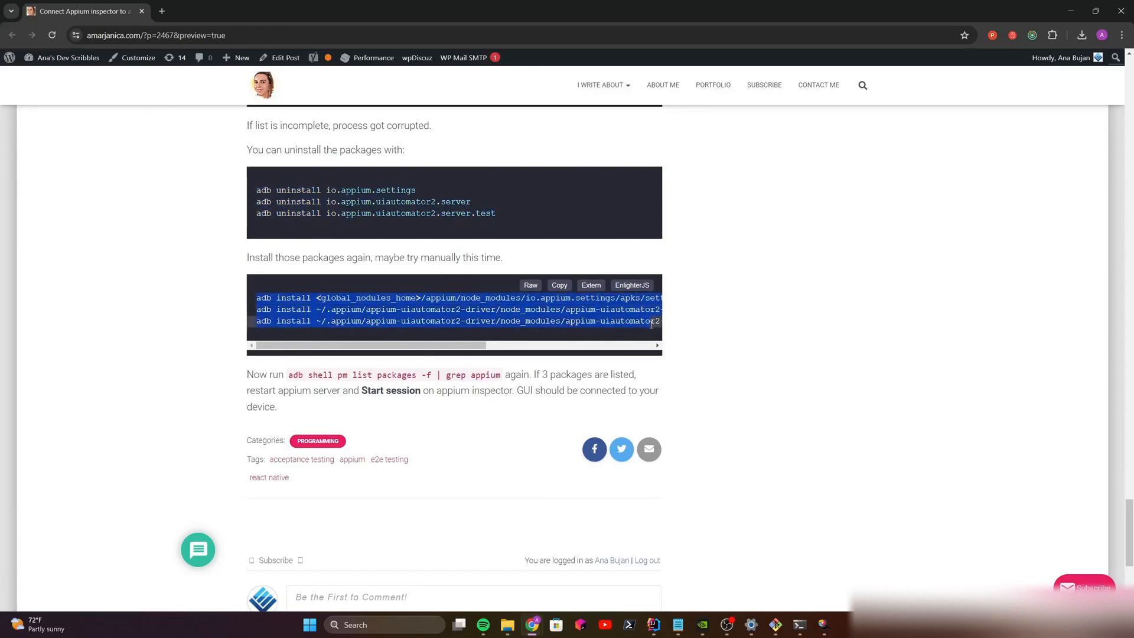